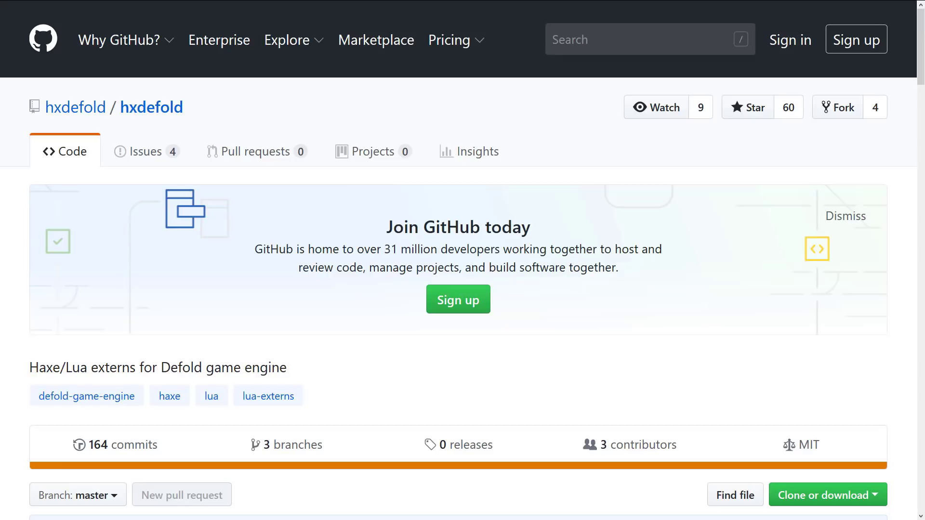
mouse_move(151, 108)
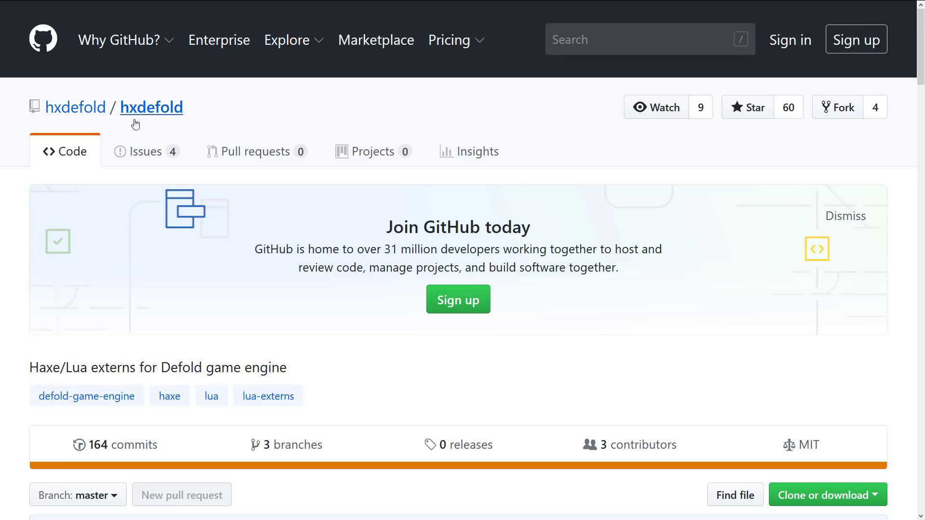
Launch Defold.exe from D:\dev\Defold and confirm Run on the security warning.
scroll(down, 3)
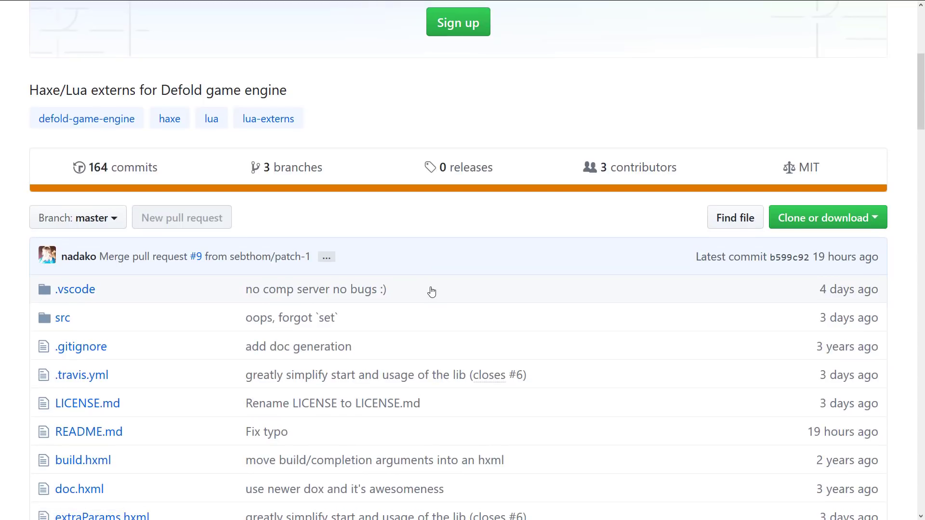
scroll(up, 3)
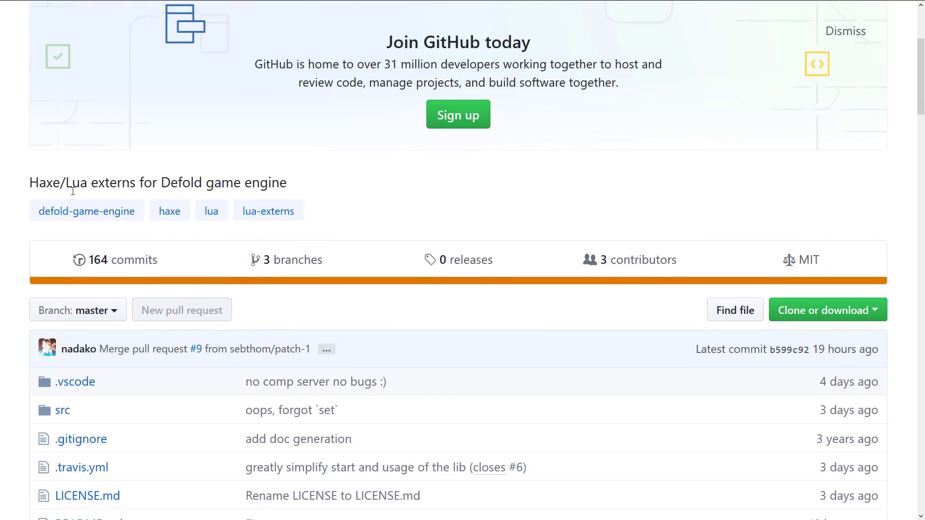
scroll(up, 3)
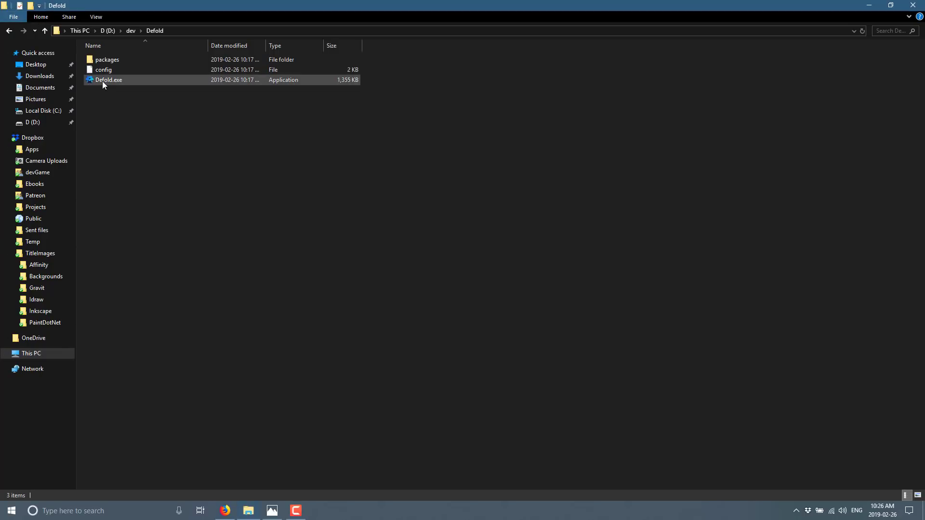
click(109, 79)
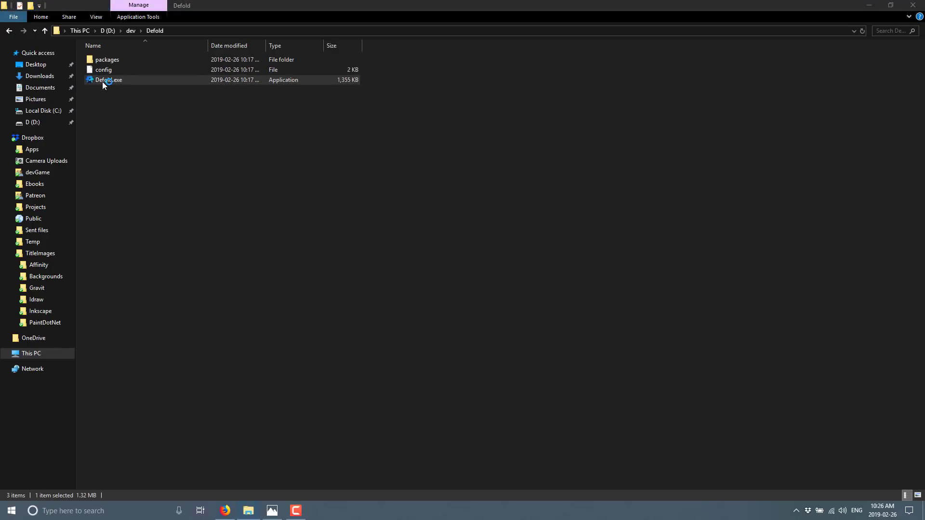
double_click(109, 80)
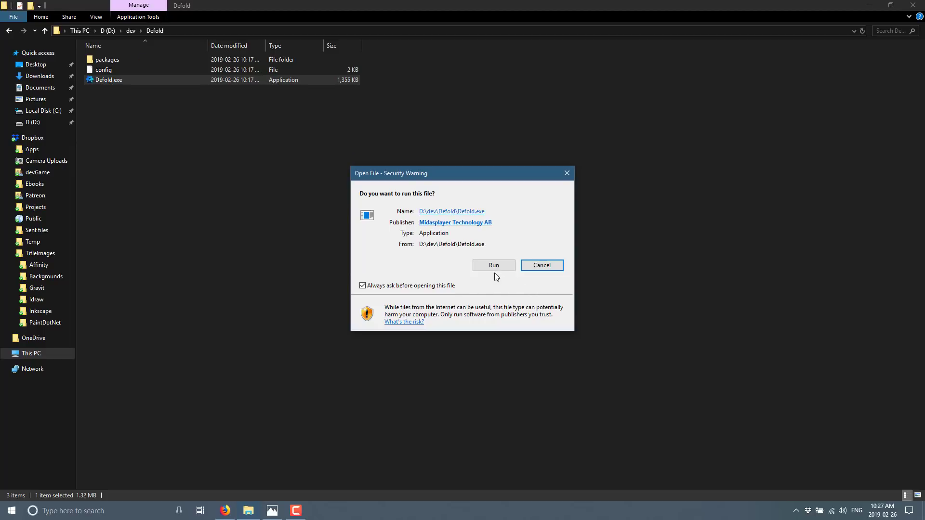
click(494, 265)
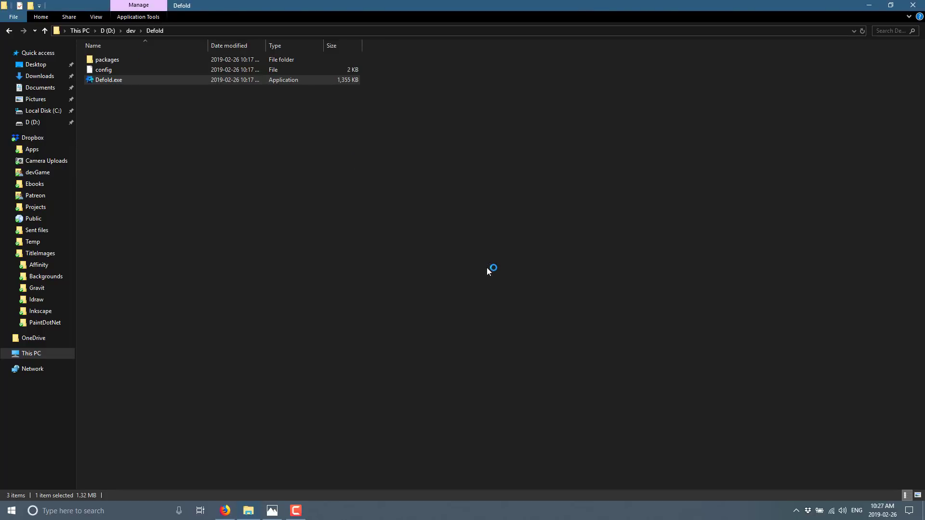
double_click(109, 79)
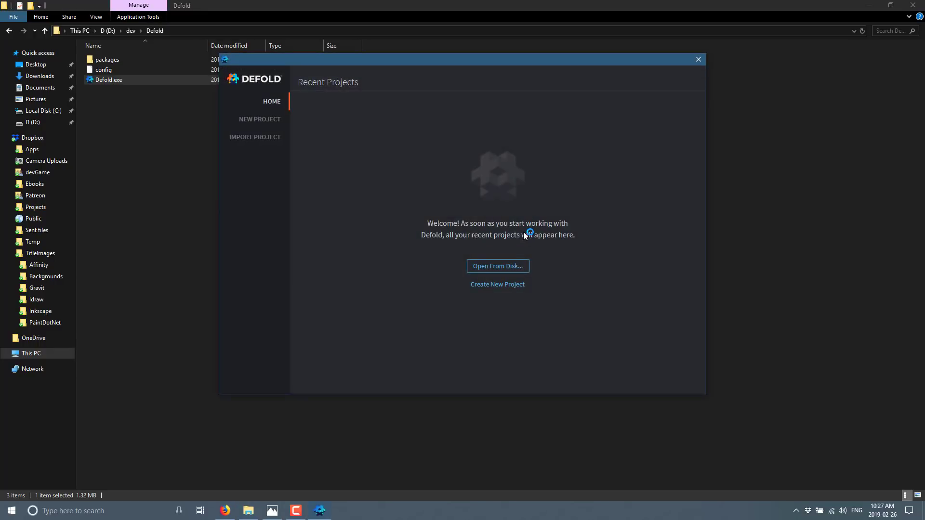
mouse_move(546, 212)
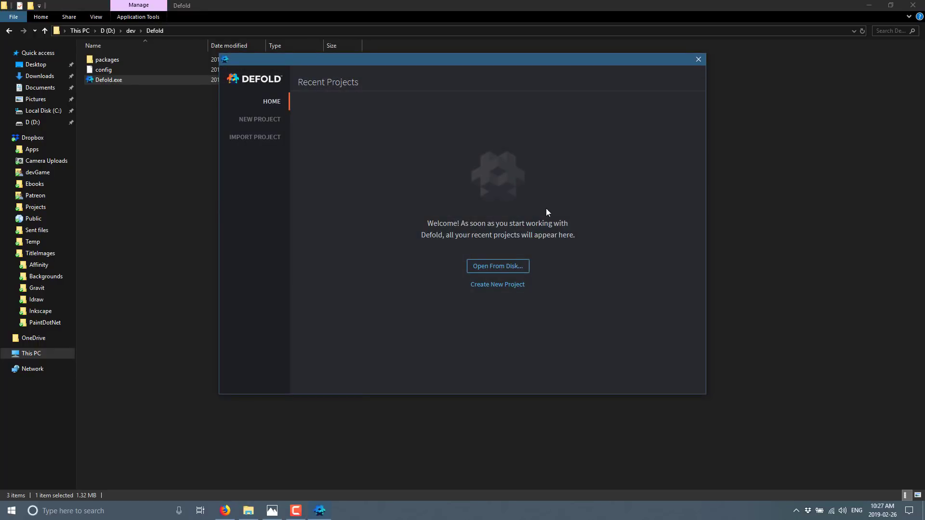
mouse_move(478, 250)
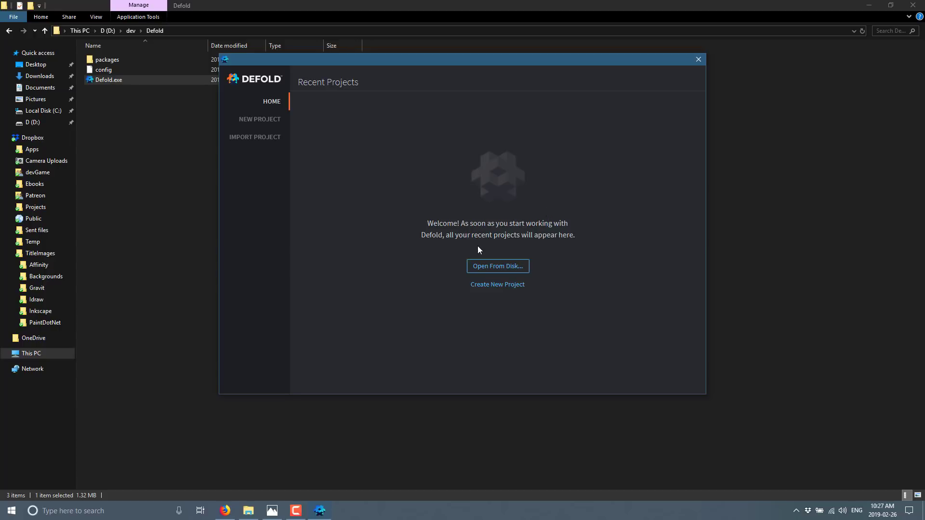
mouse_move(498, 266)
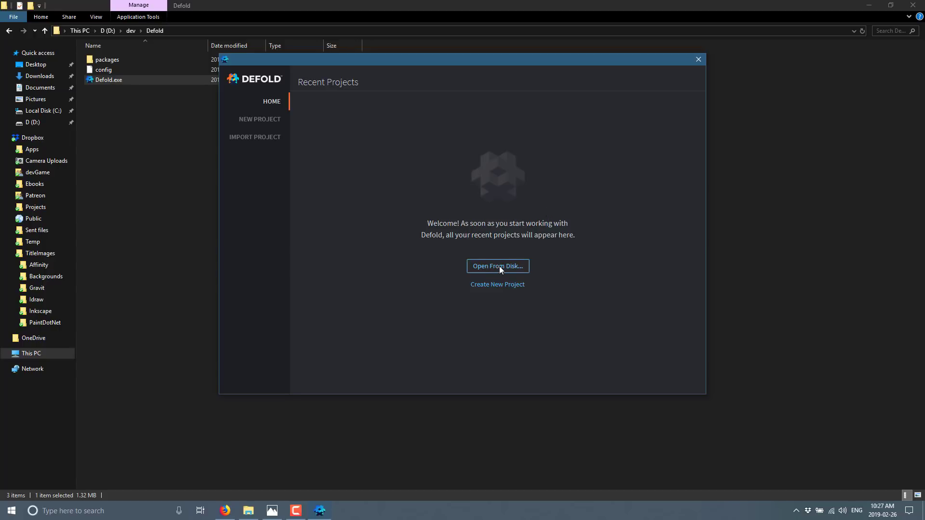
Start a new project from the Desktop game template with location C:\temp.
click(260, 119)
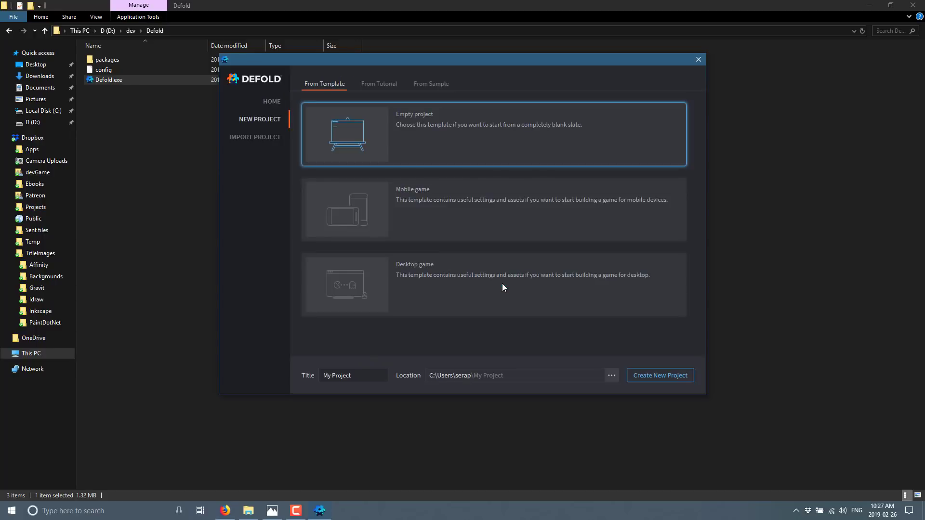
click(493, 284)
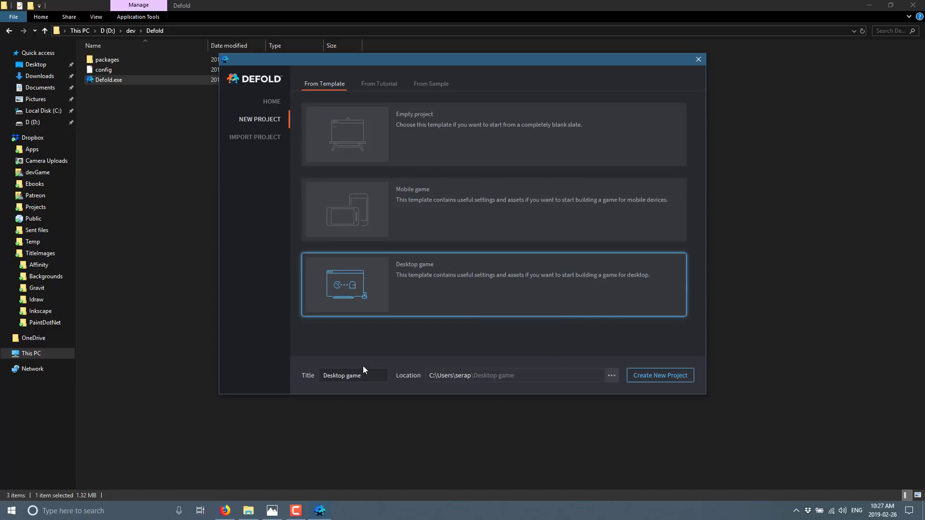
mouse_move(660, 376)
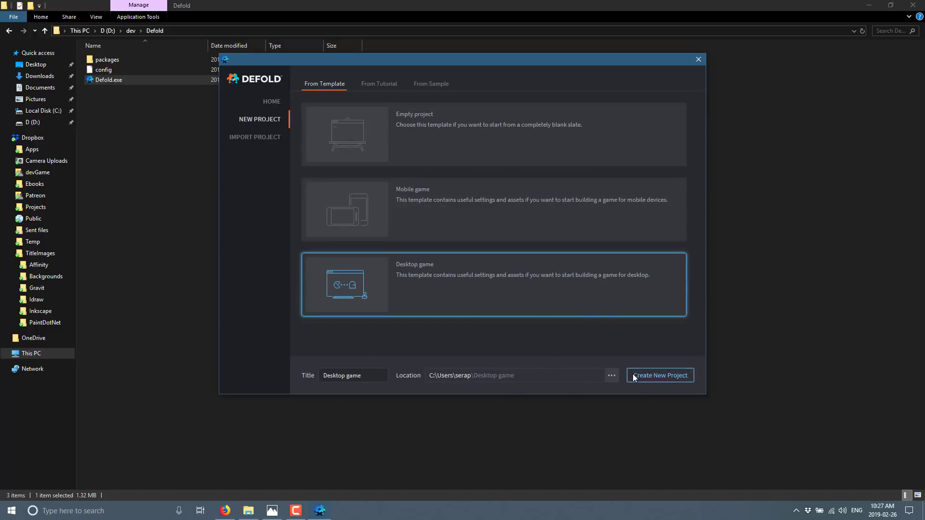
click(611, 375)
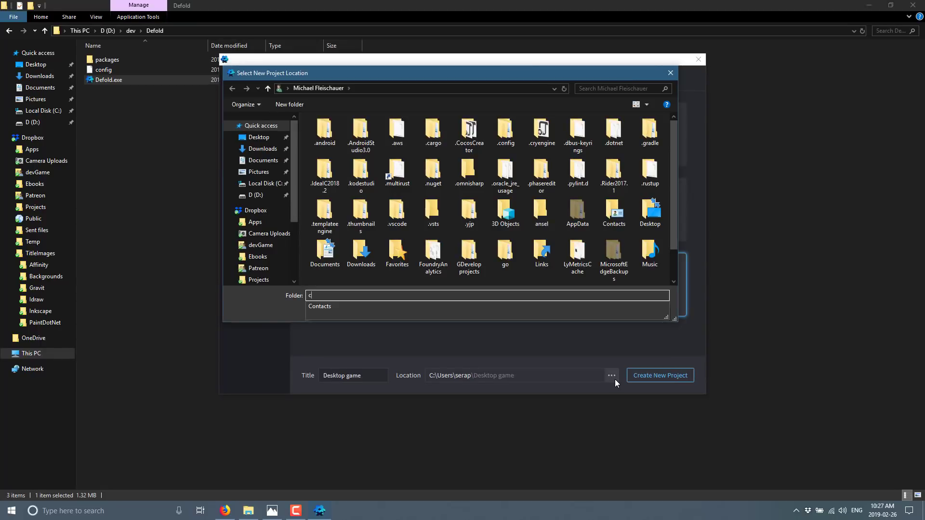
text(:\temp\)
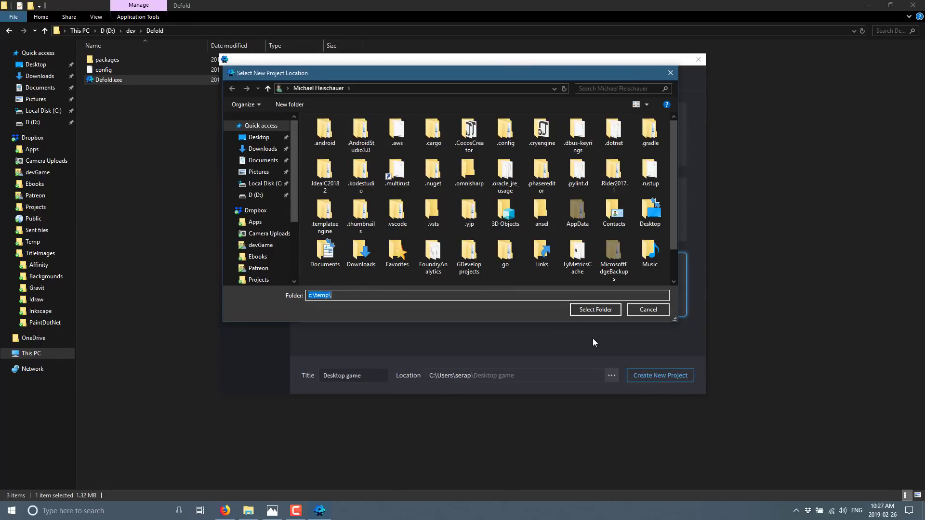
click(594, 310)
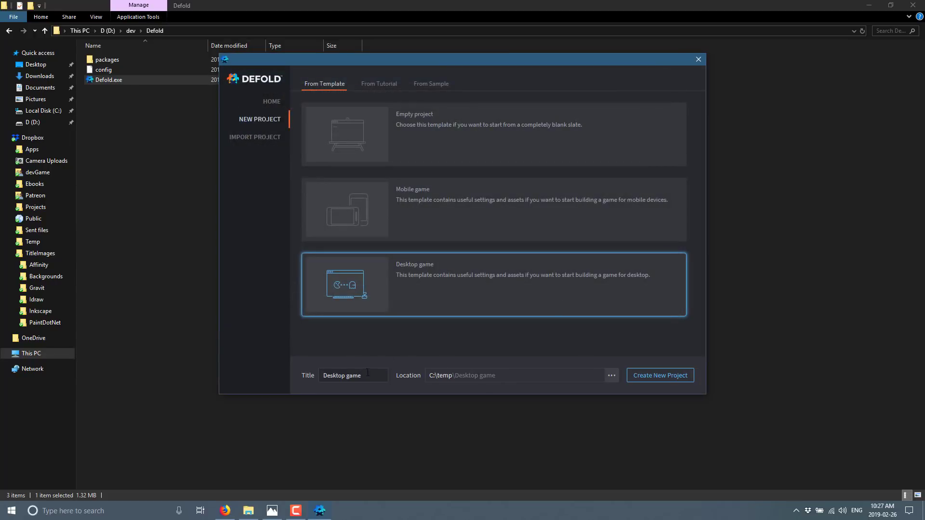
Title the project HaxeDemo and create it.
text(Haxe)
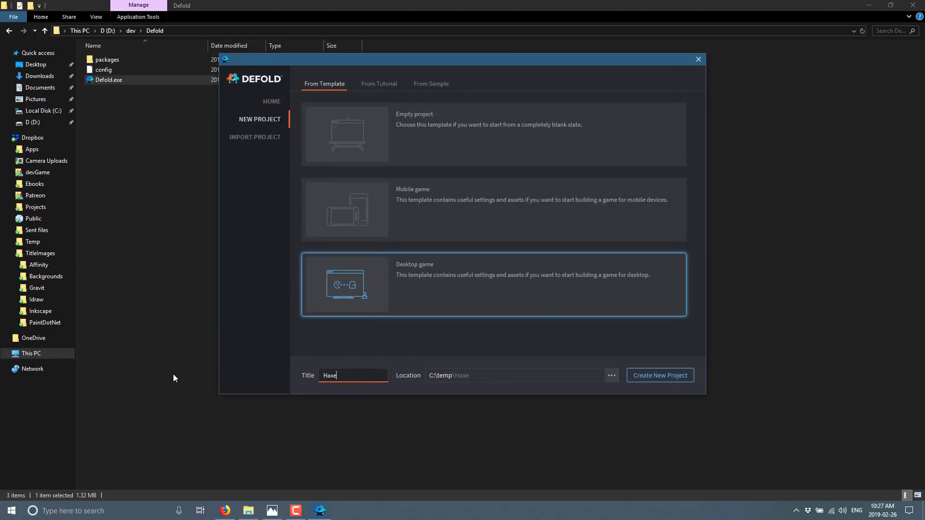
text(Demo)
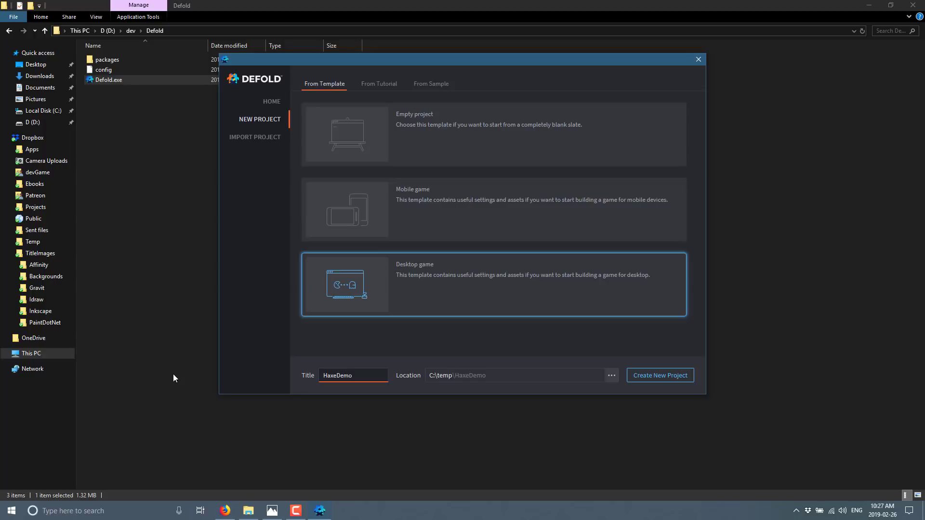
click(660, 376)
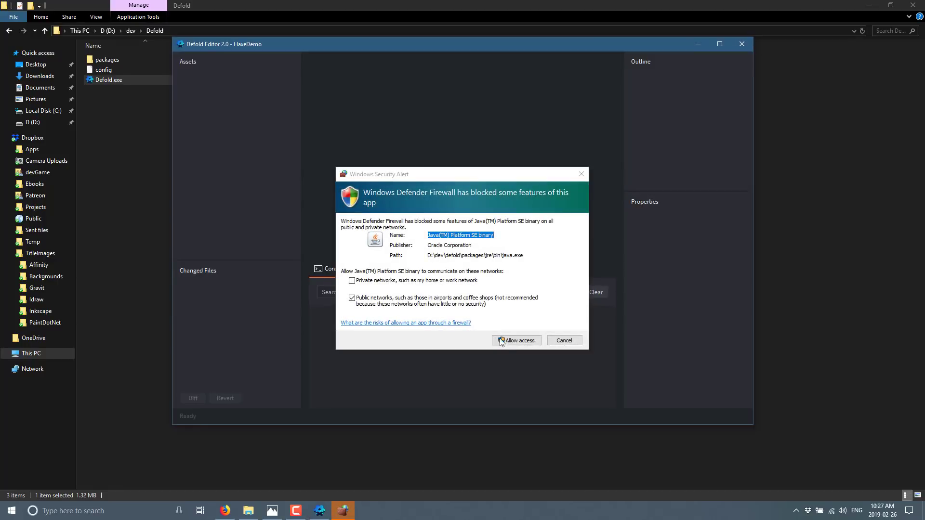
Allow firewall access, maximize the editor and expand the main folder.
click(516, 340)
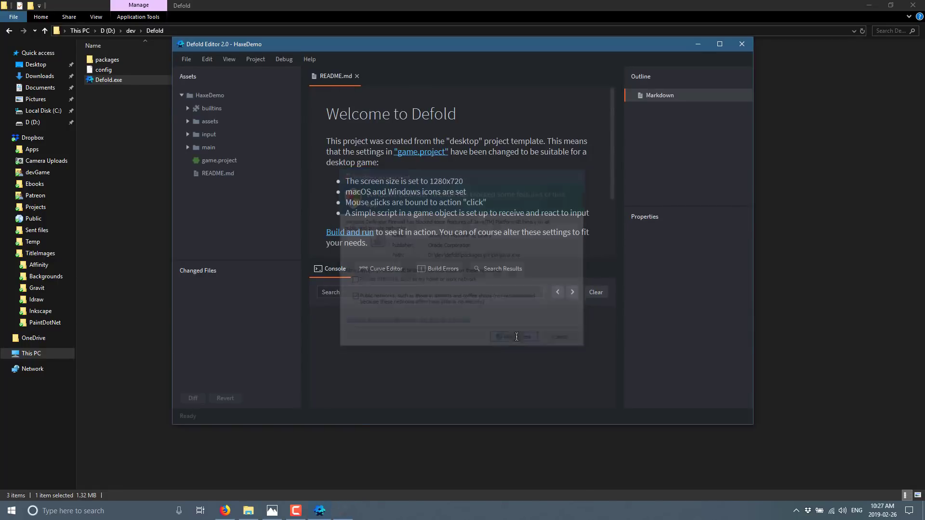
click(719, 44)
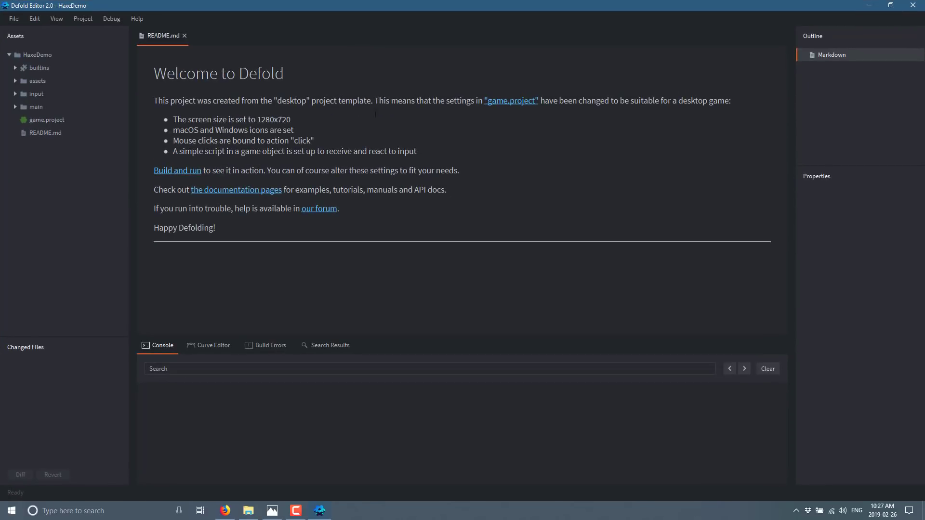
click(36, 107)
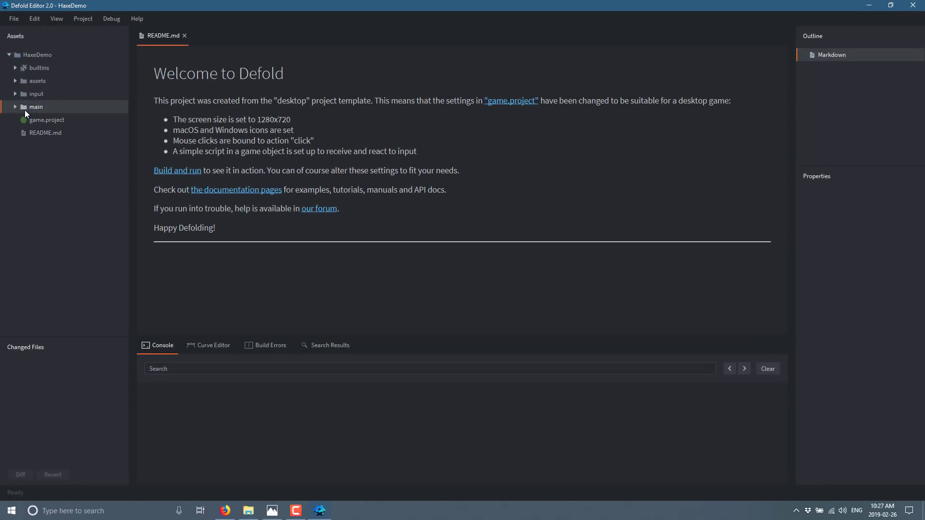
click(36, 107)
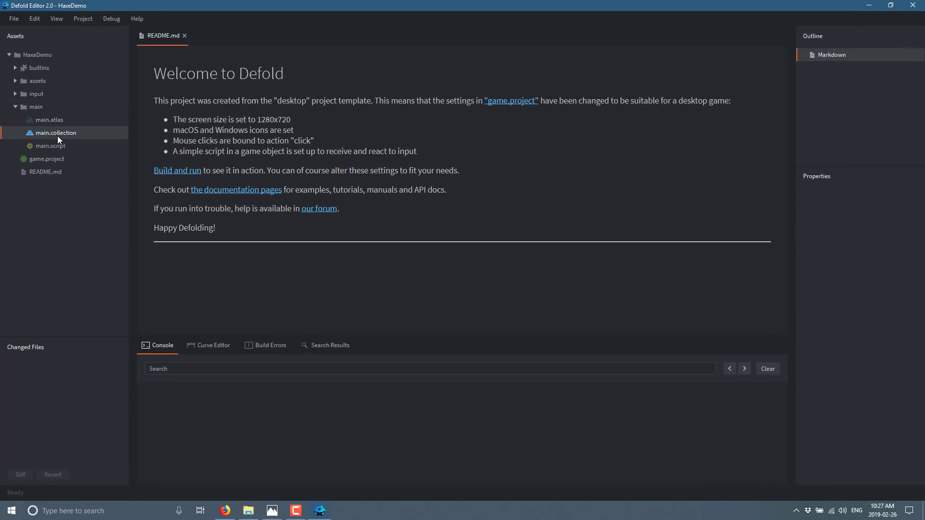
View main.collection and main.script's default Lua code, then bring up Command Prompt.
double_click(55, 133)
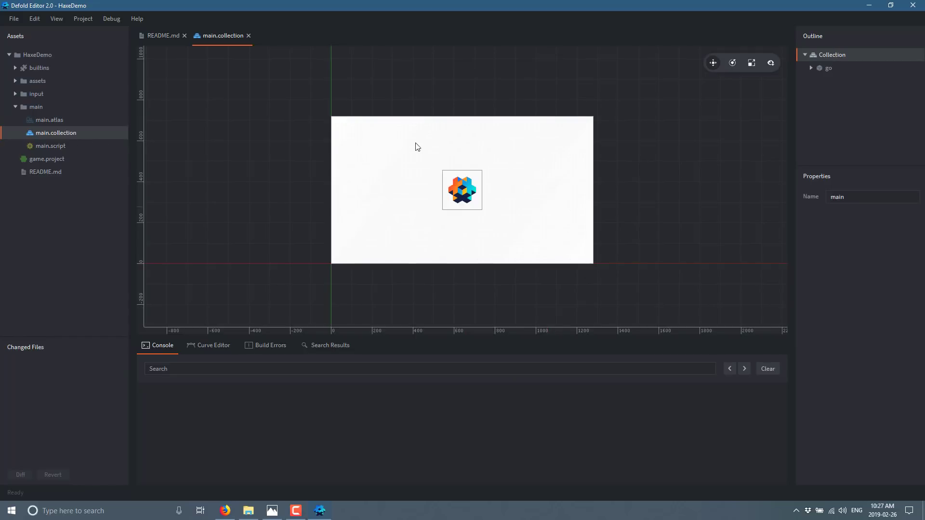
mouse_move(419, 161)
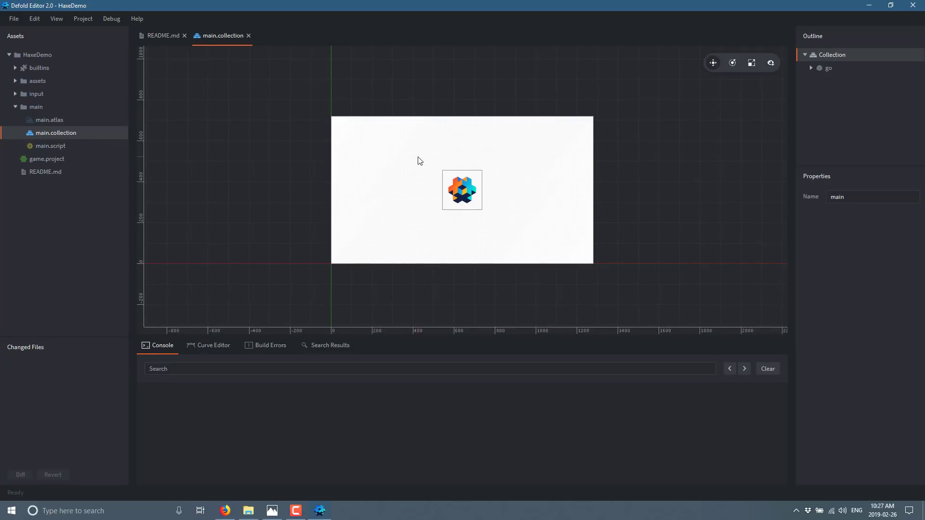
double_click(52, 146)
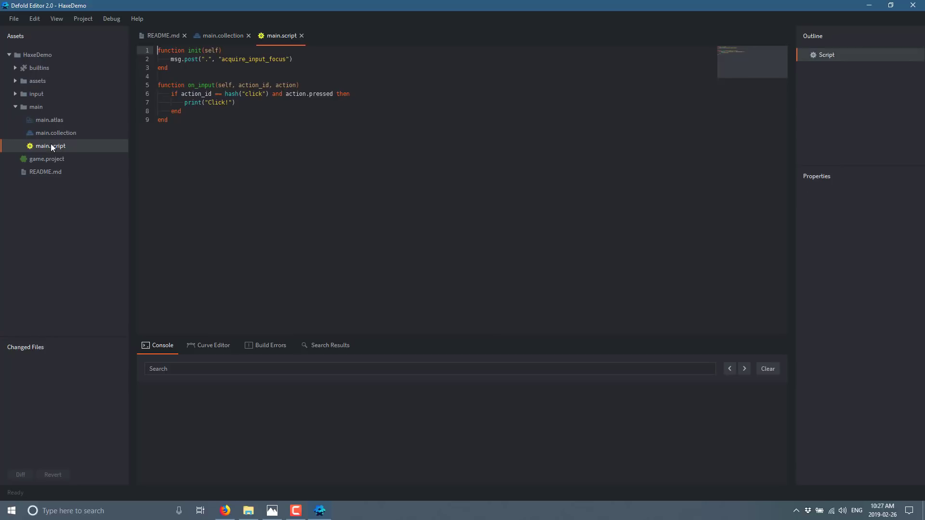
mouse_move(258, 149)
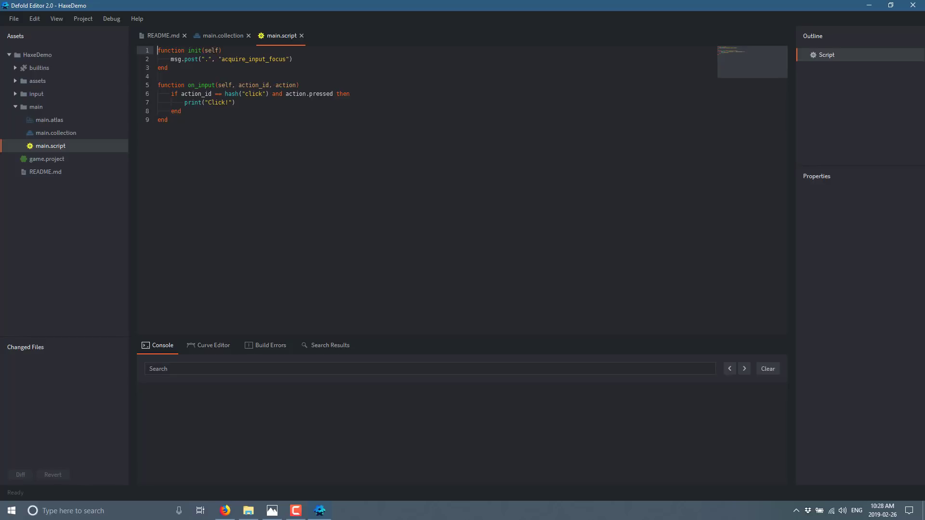
click(342, 510)
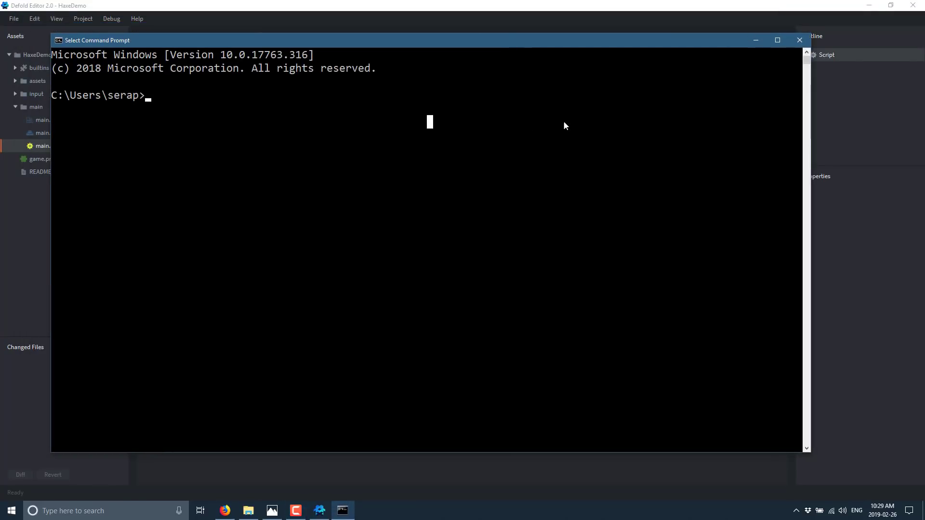
mouse_move(329, 121)
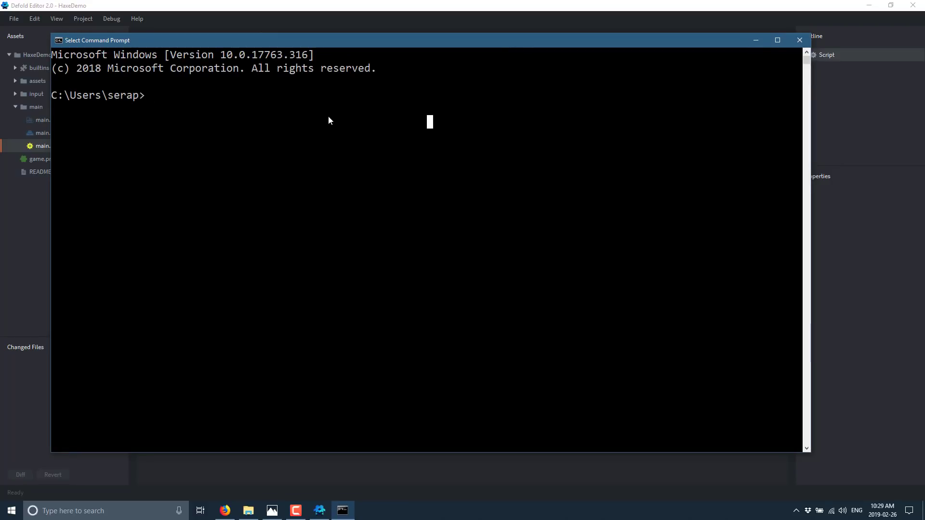
text(haxelib)
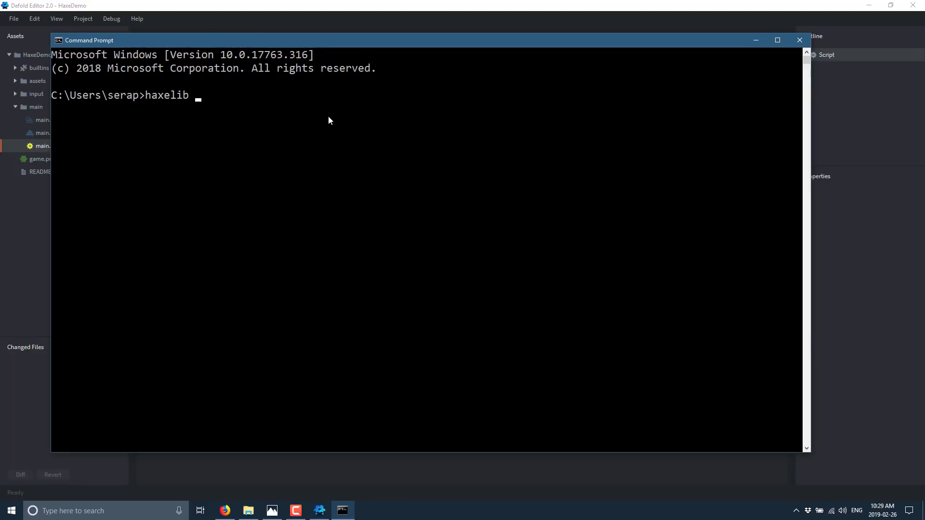
text(git)
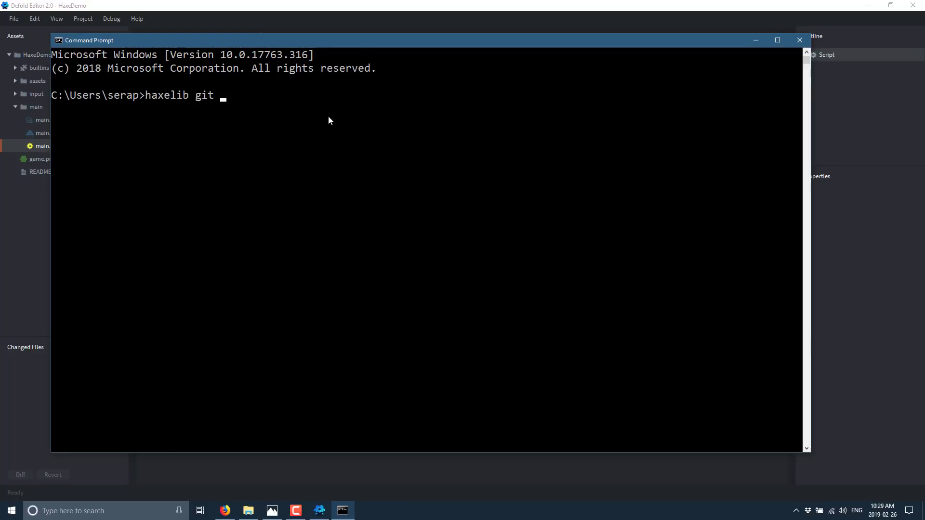
text(hxdef)
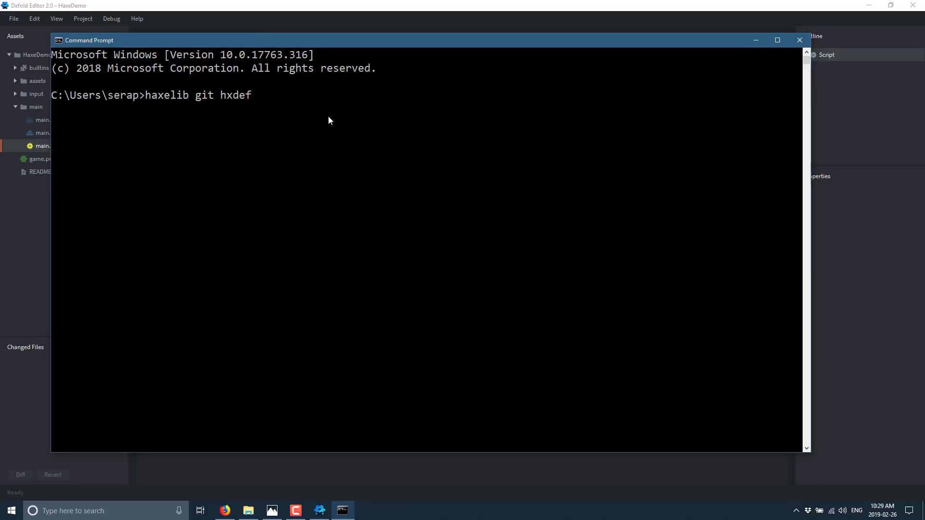
text(old)
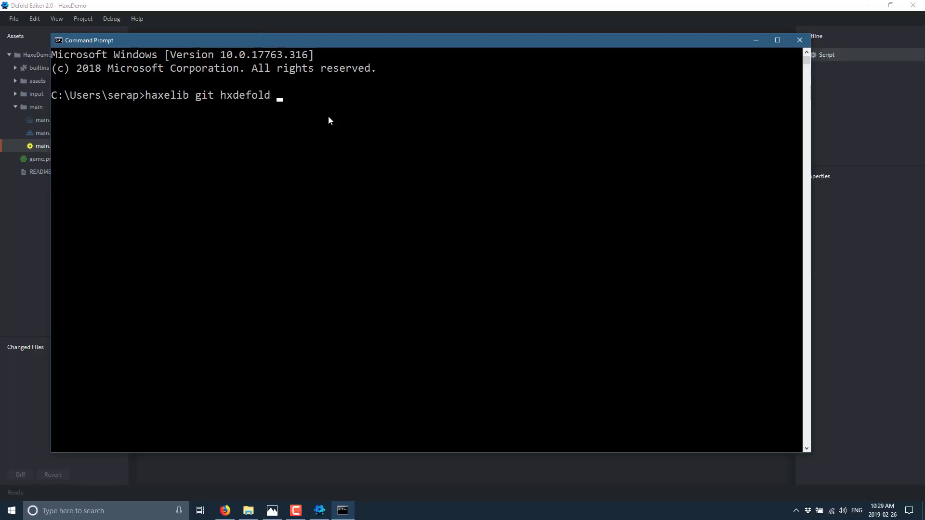
text(https://)
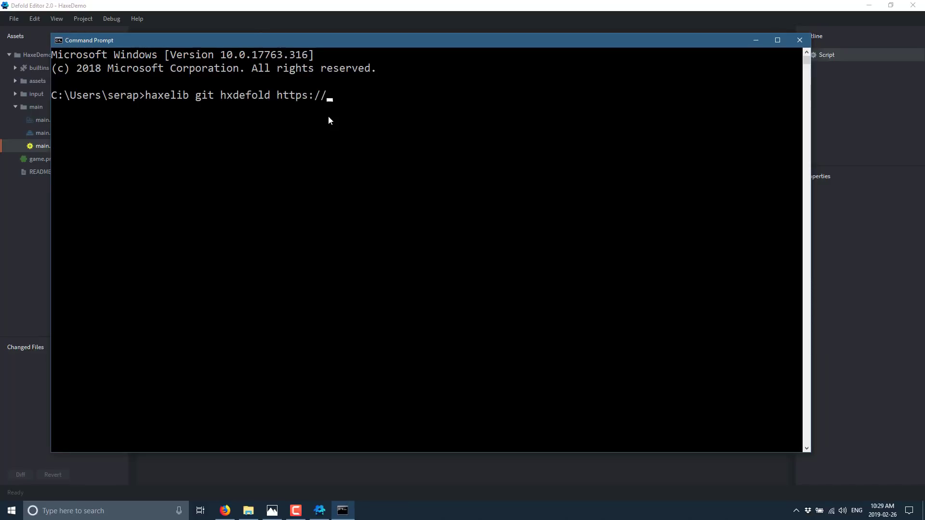
text(github.com)
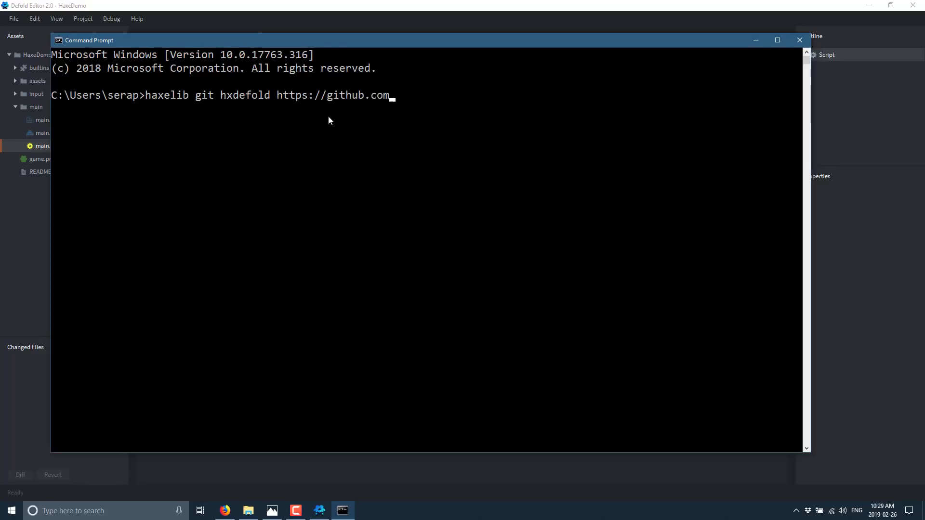
text(/hxe)
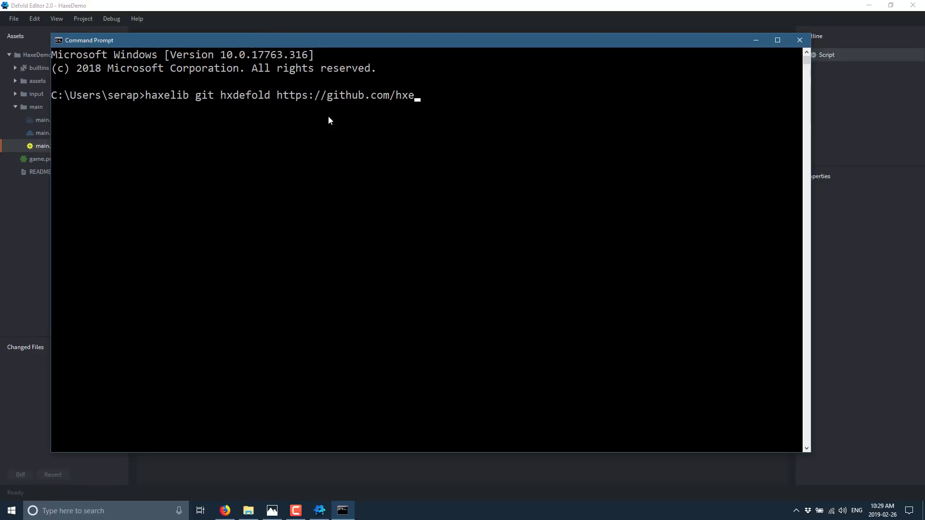
text(defol)
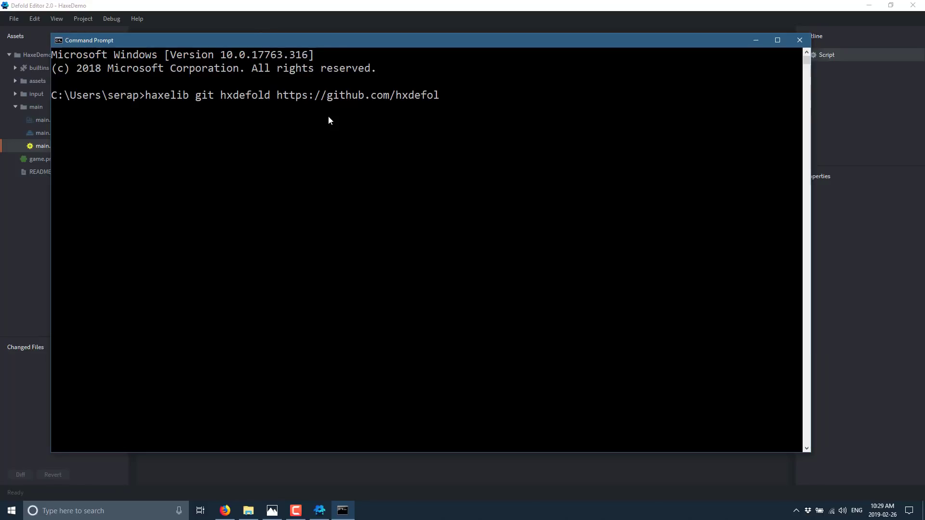
text(d/hxdefold)
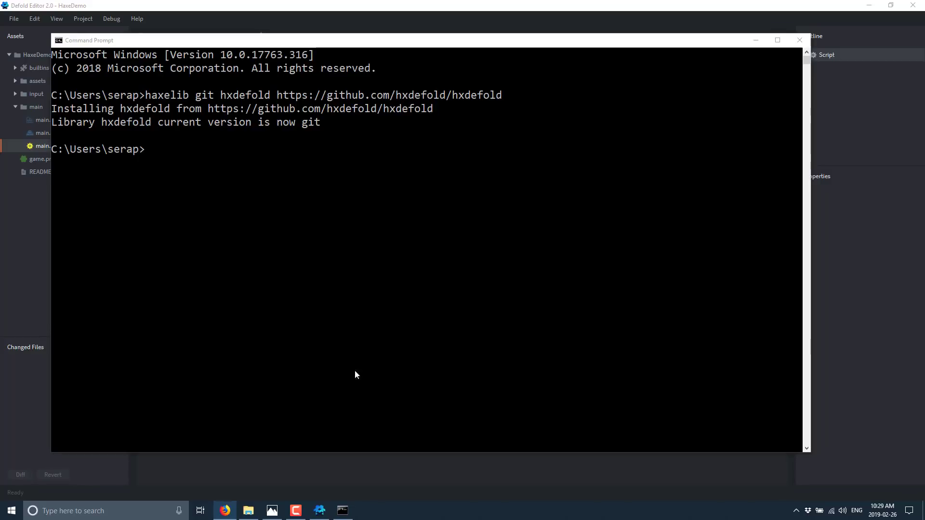
Change directory to \temp\HaxeDemo.
text(cd)
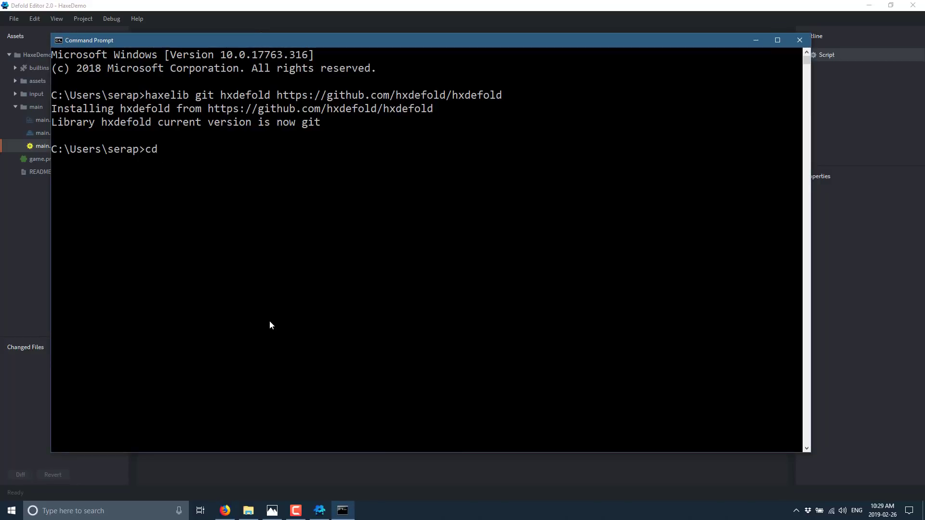
text(\temp\HaxeDemo)
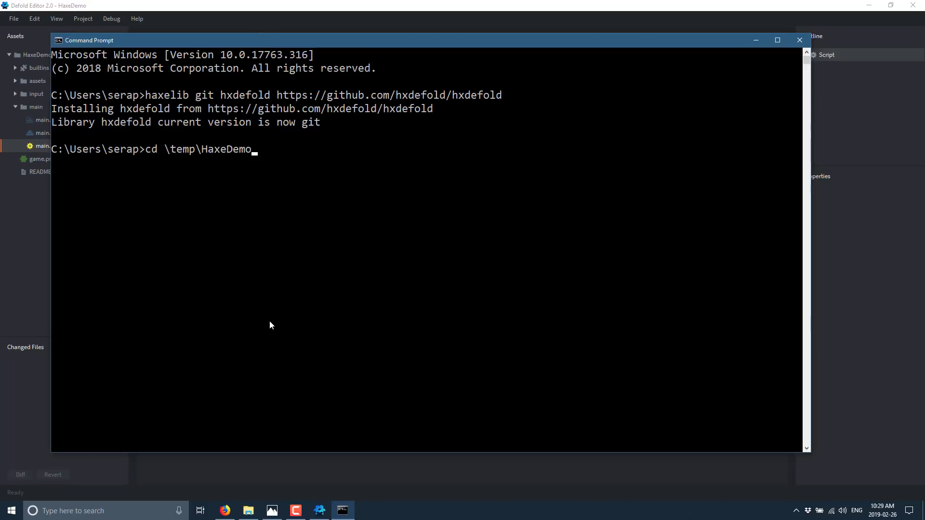
key(Return)
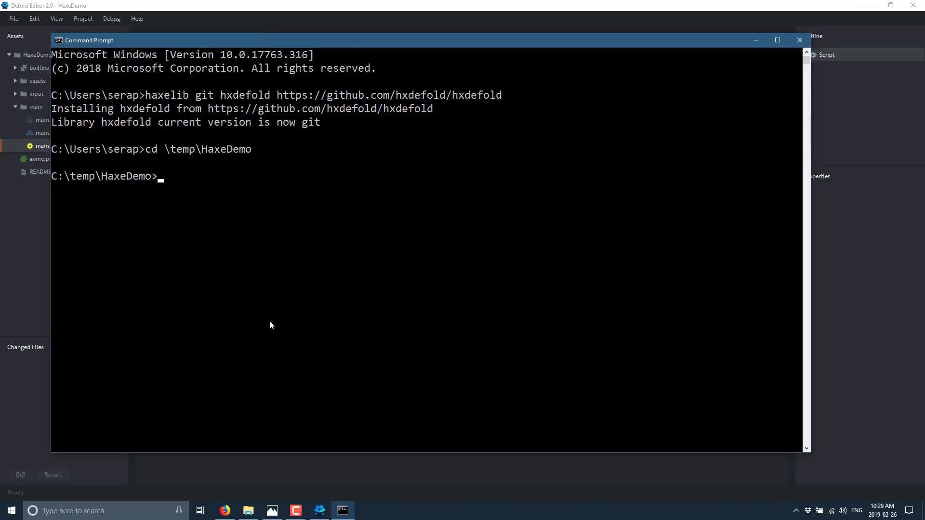
Run 'haxelib run hxdefold init' and list the folder showing build.hxml and src.
text(haxelib run)
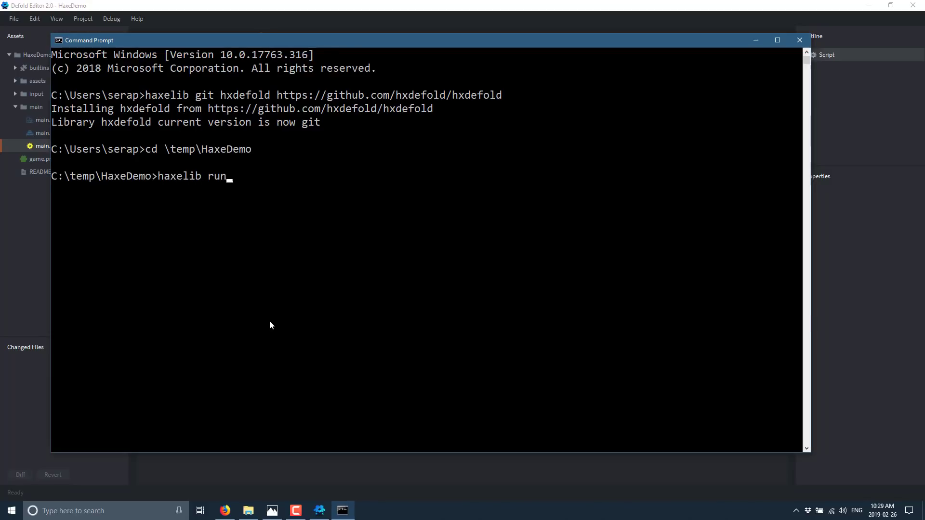
text(hxdefold i)
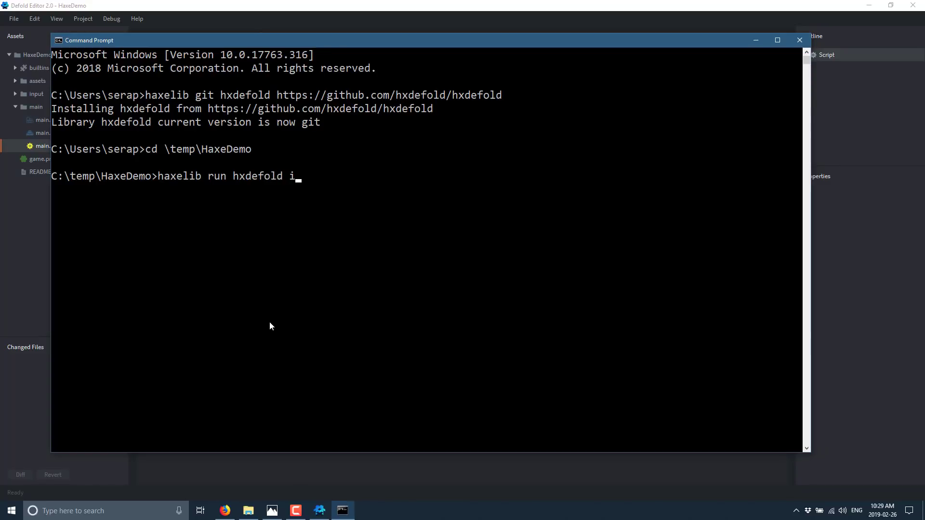
text(nit)
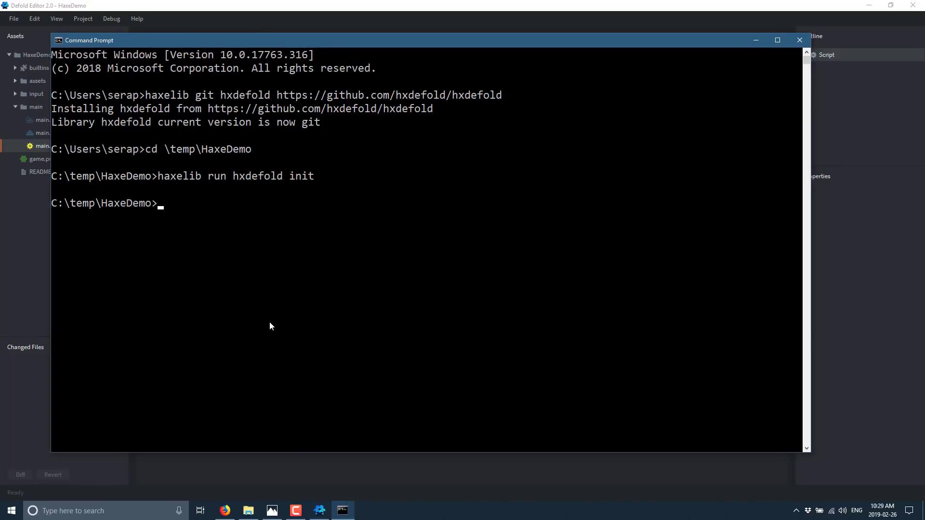
text(dir)
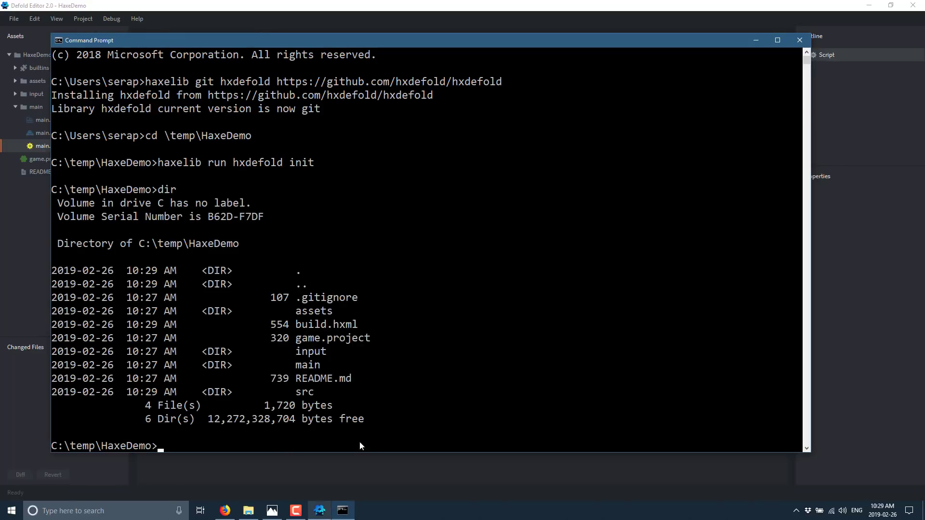
mouse_move(351, 328)
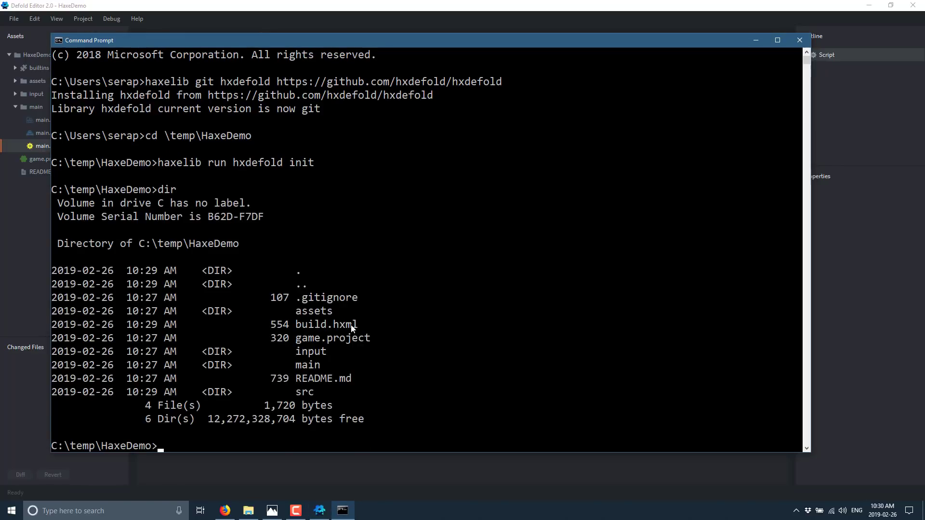
mouse_move(306, 402)
text(cd src)
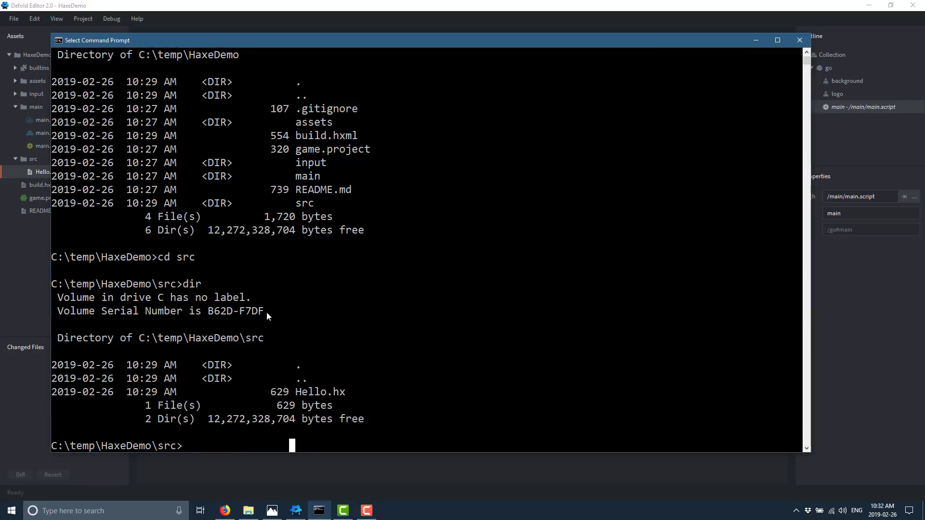
mouse_move(347, 219)
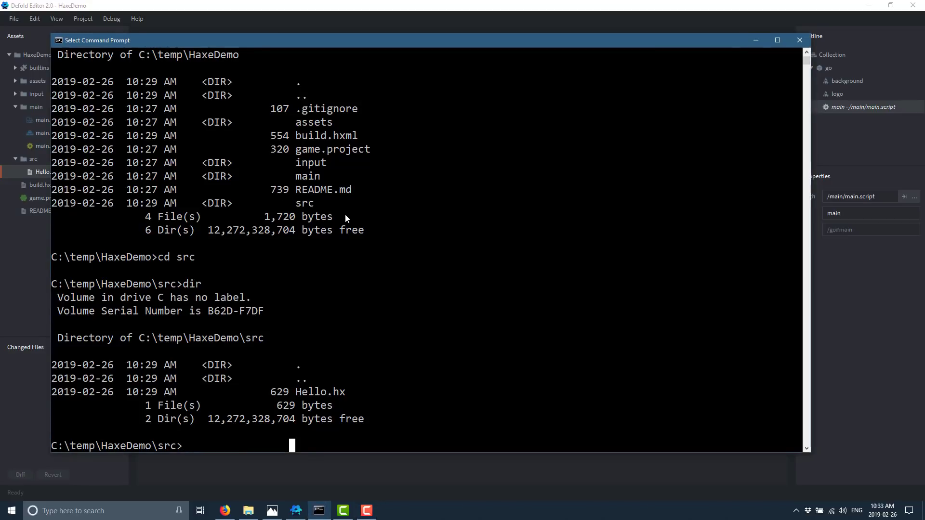
mouse_move(348, 261)
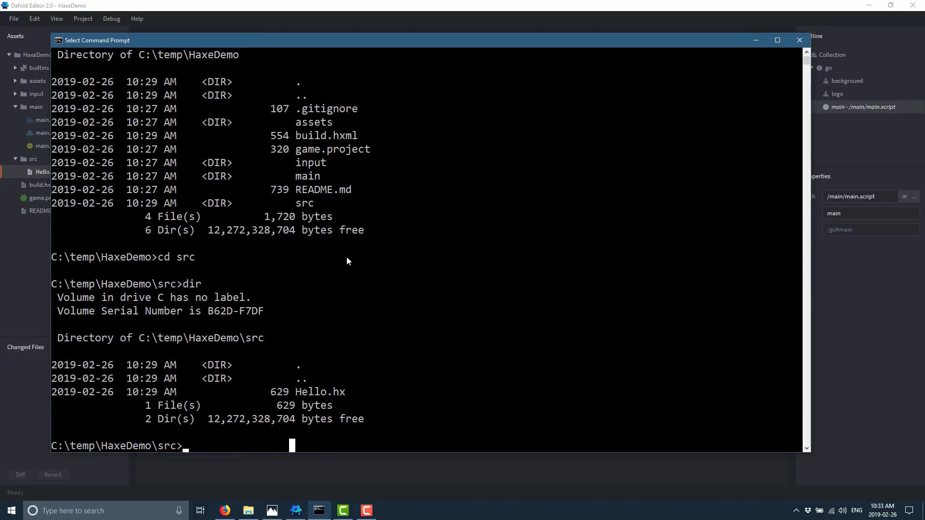
Attempt 'haxe build.hxml' inside src, then return to the project root and build successfully.
text(haxe)
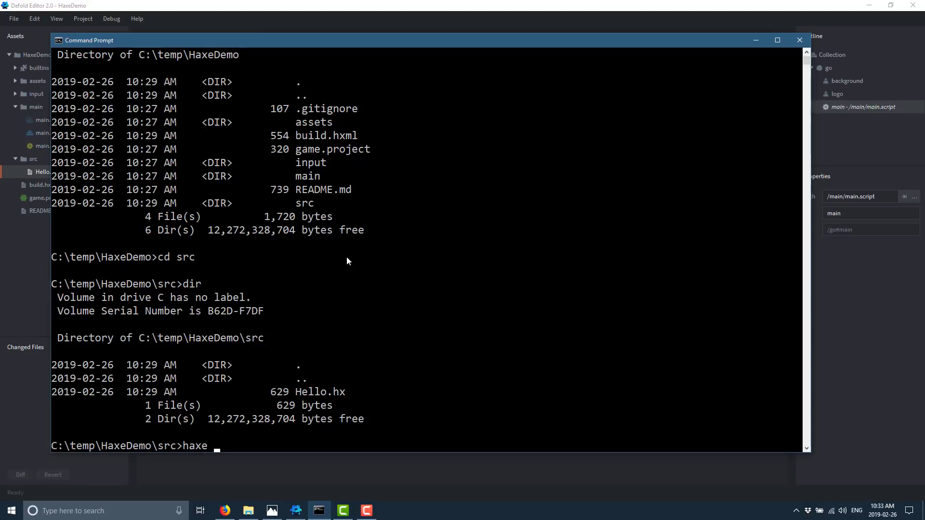
text(build.hxml)
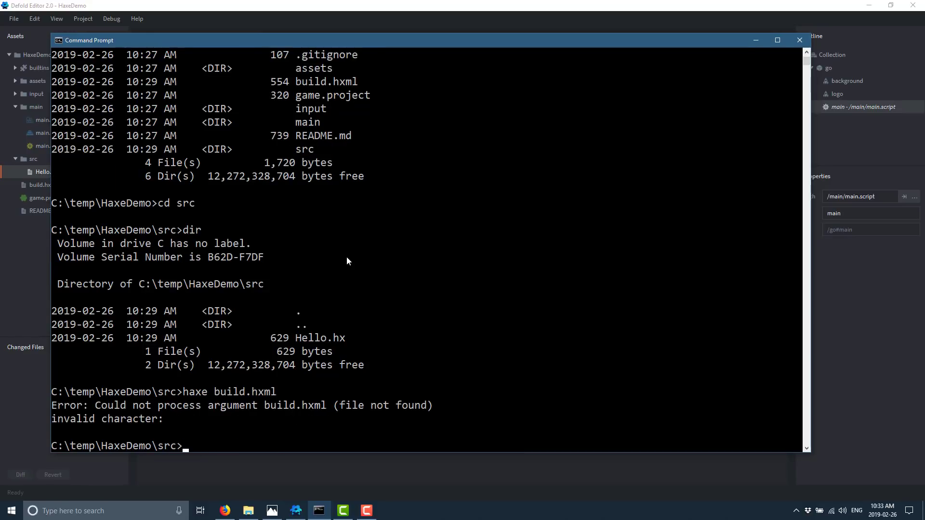
text(cd.)
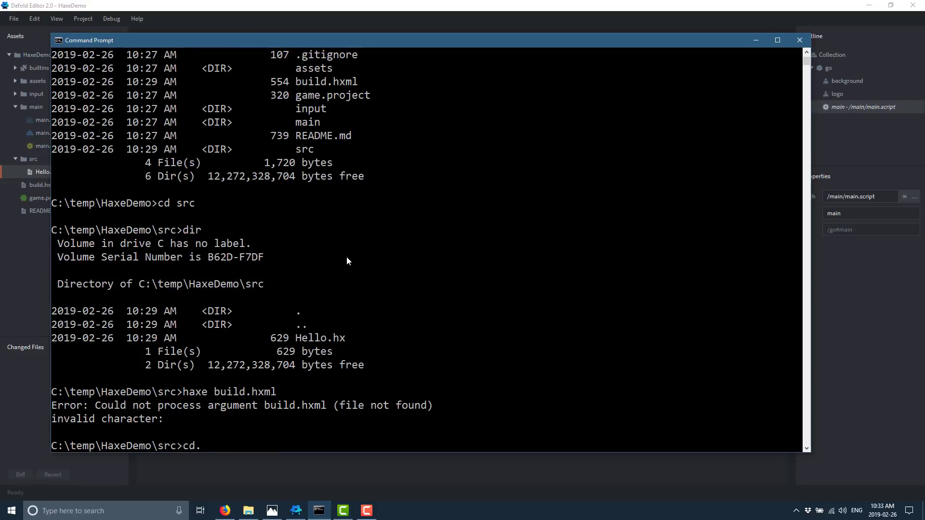
text(hax)
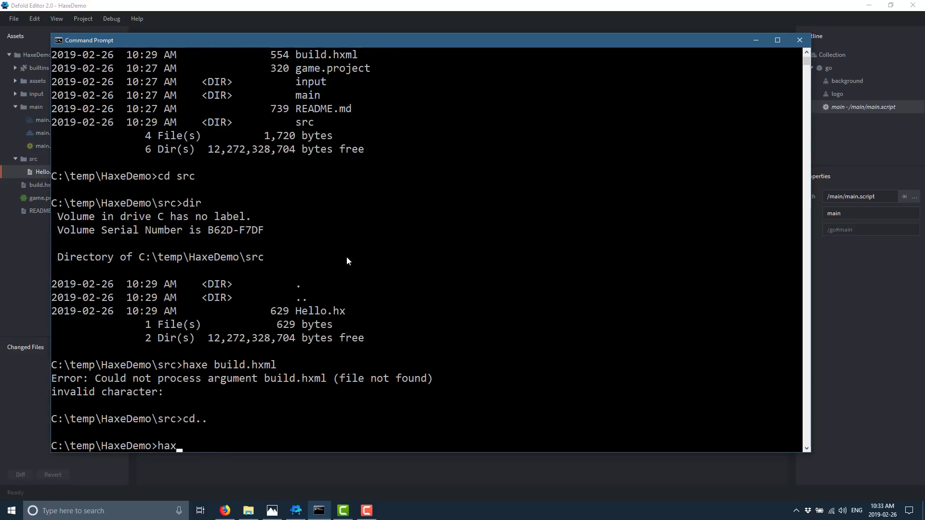
text(e build.hxml)
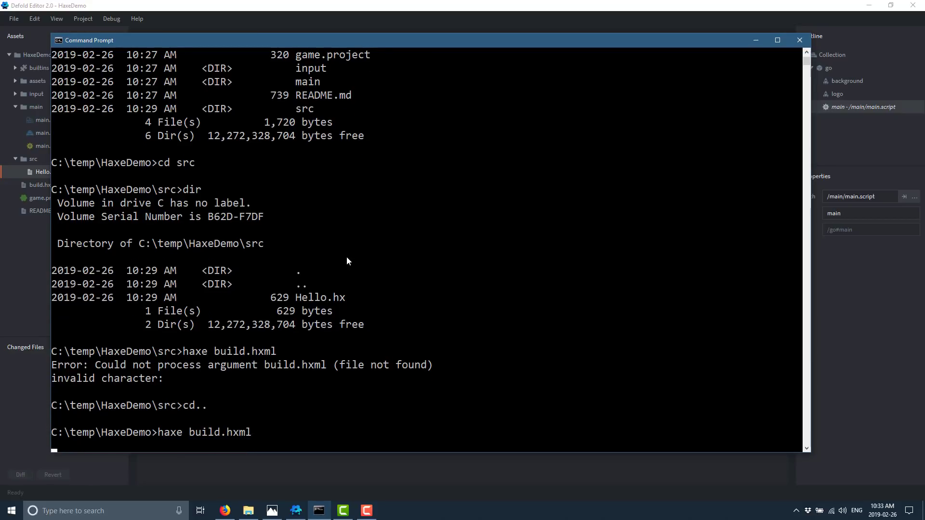
key(Return)
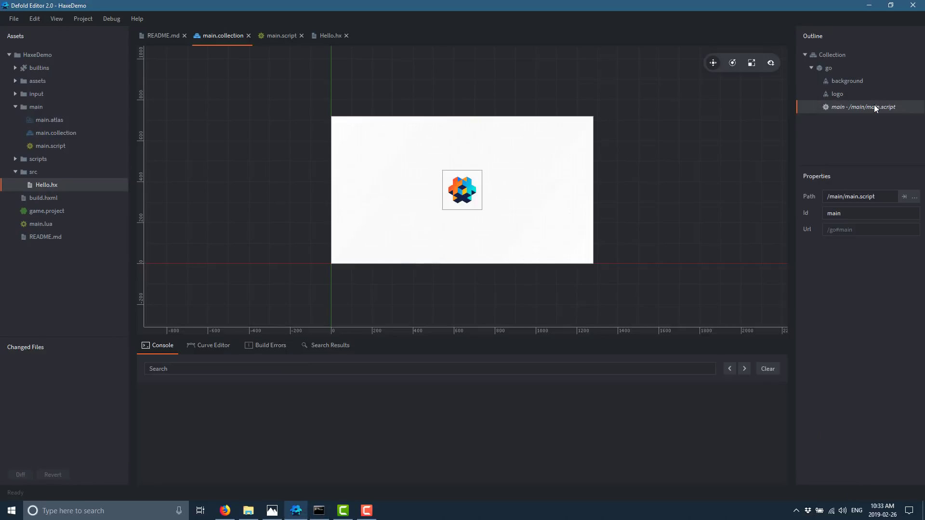
Add /scripts/Hello.script as a component file on the go game object, exposing Power = 9000.
click(828, 67)
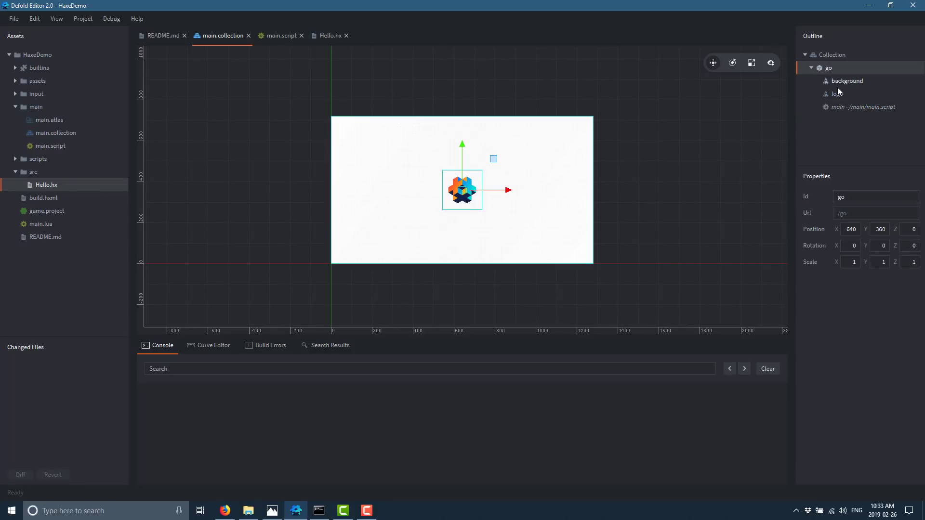
click(837, 94)
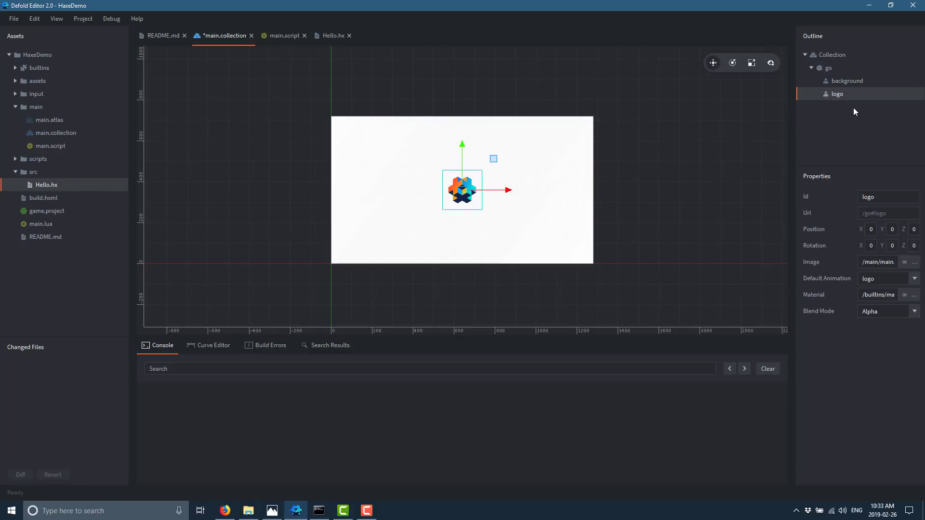
click(827, 67)
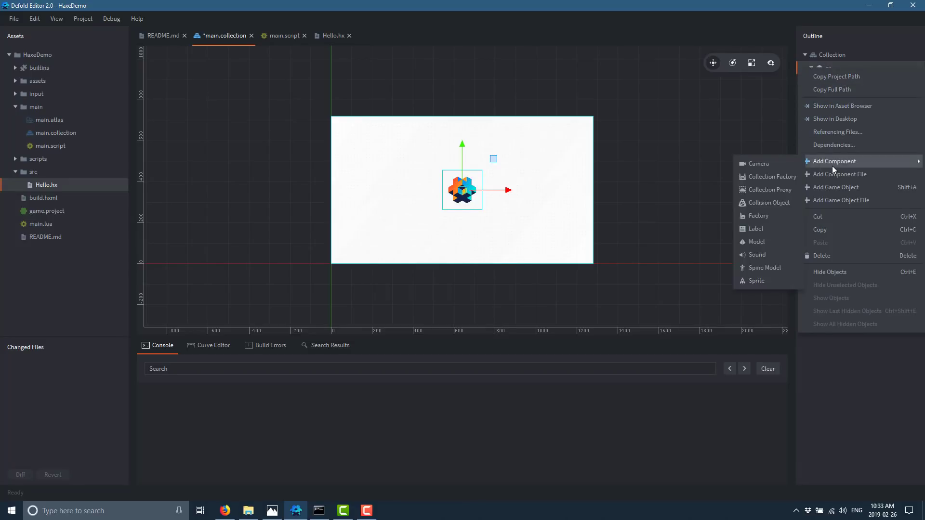
click(839, 174)
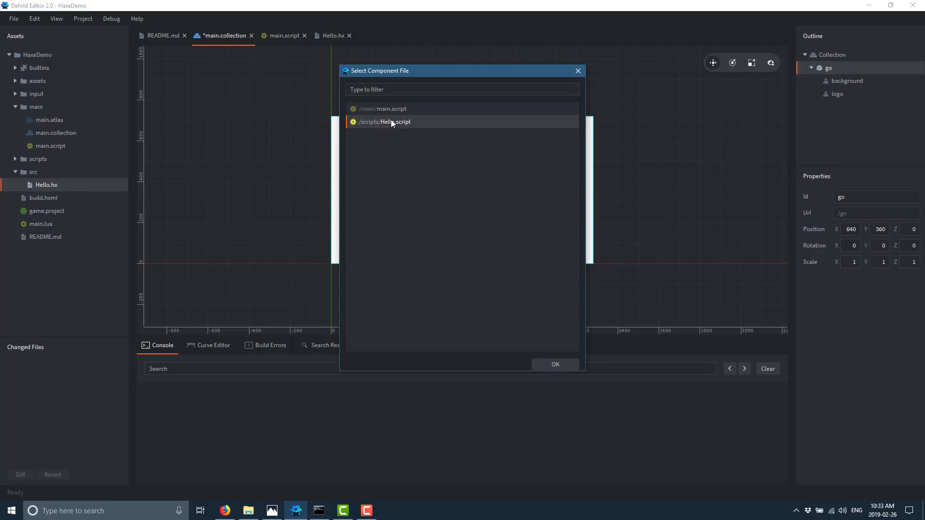
mouse_move(411, 128)
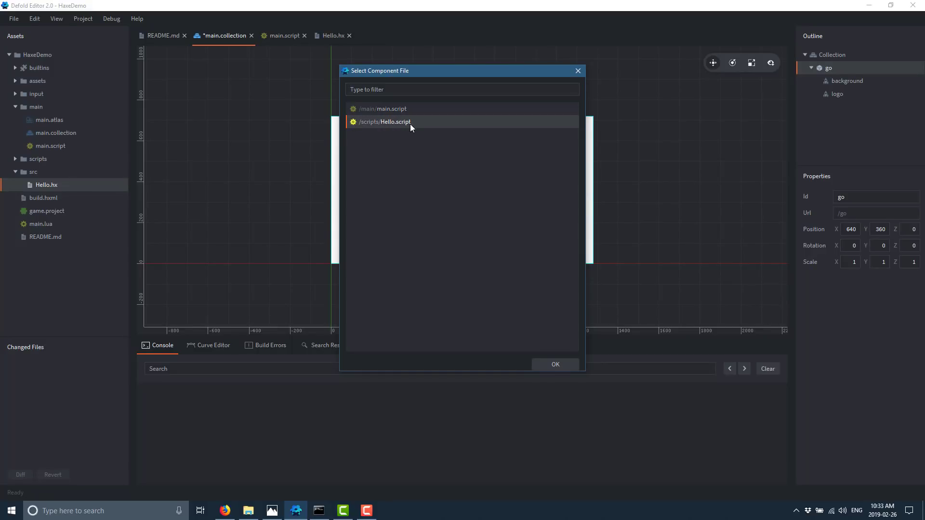
click(554, 364)
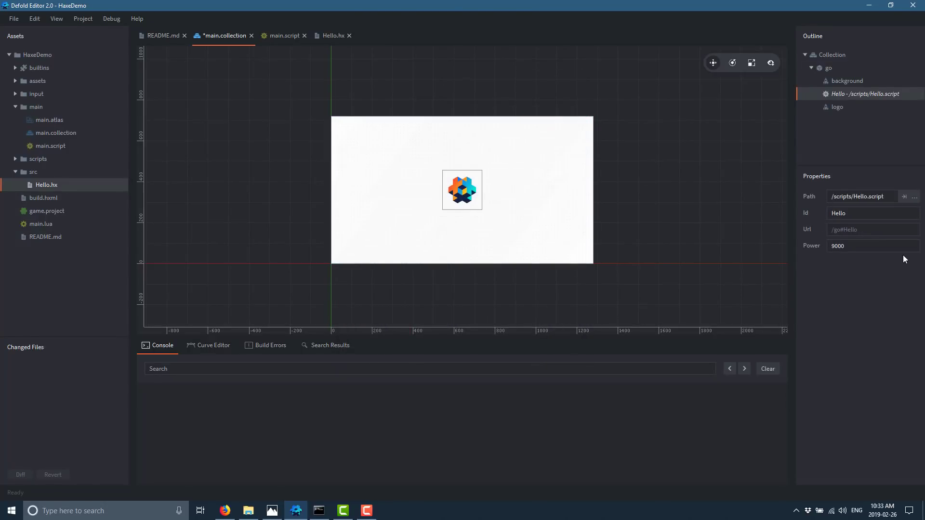
mouse_move(117, 289)
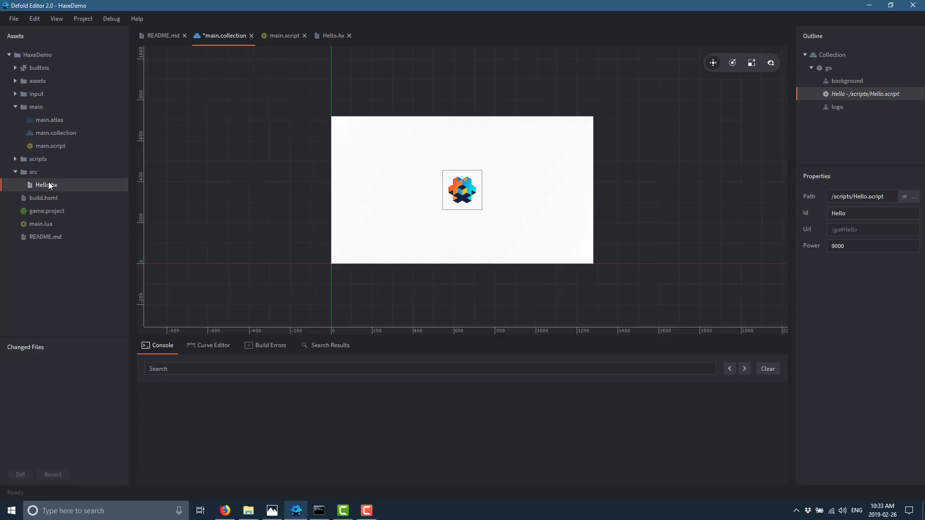
mouse_move(41, 190)
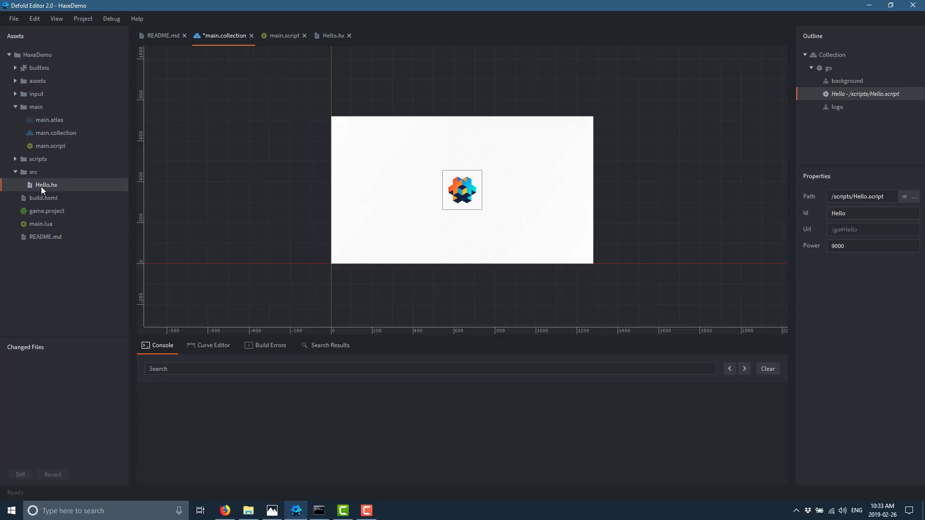
View the Hello.hx source and expand the scripts folder to reveal Hello.script.
click(333, 35)
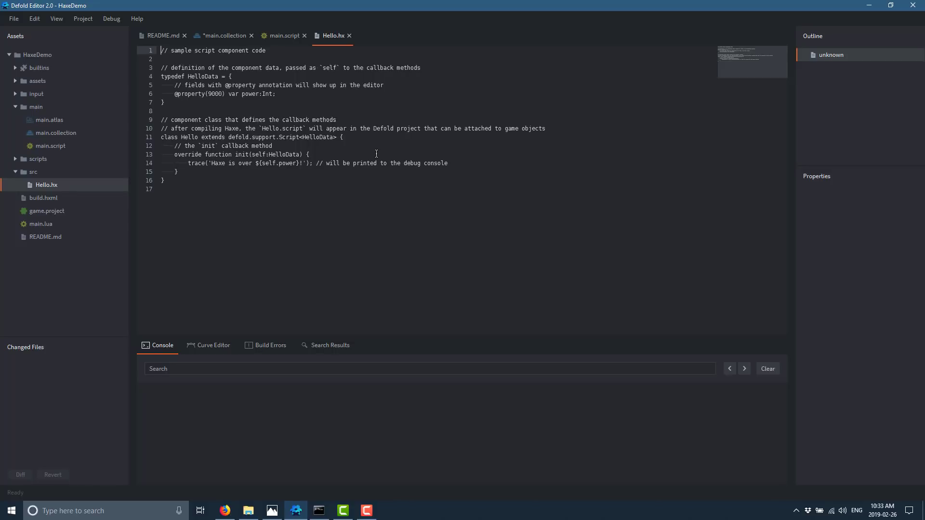
mouse_move(299, 110)
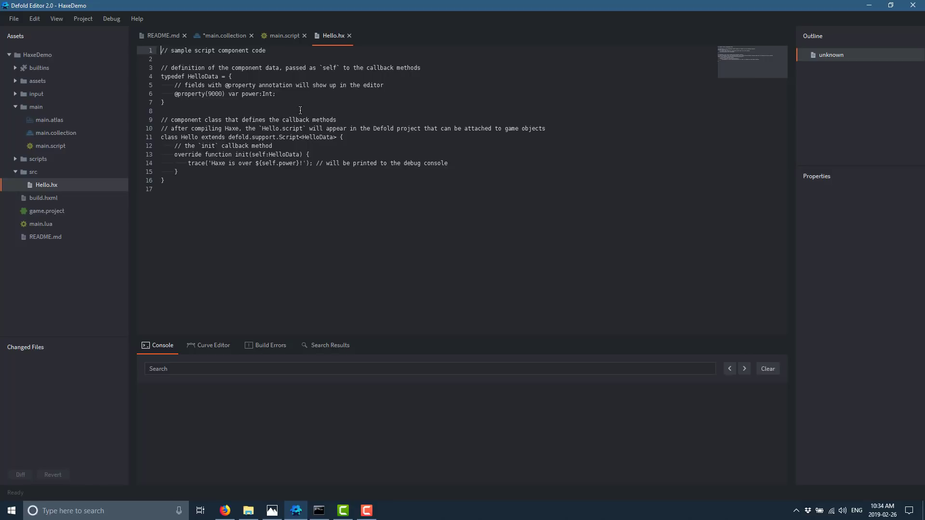
mouse_move(371, 220)
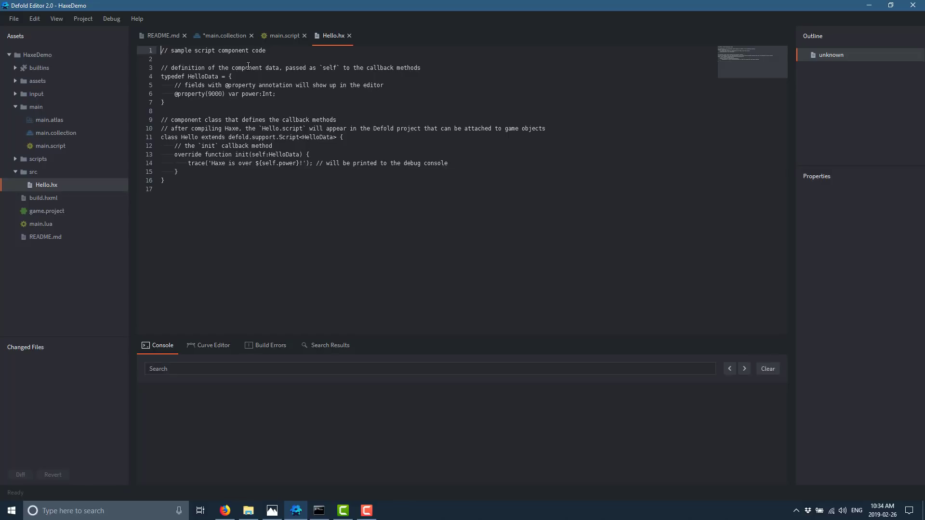
click(16, 159)
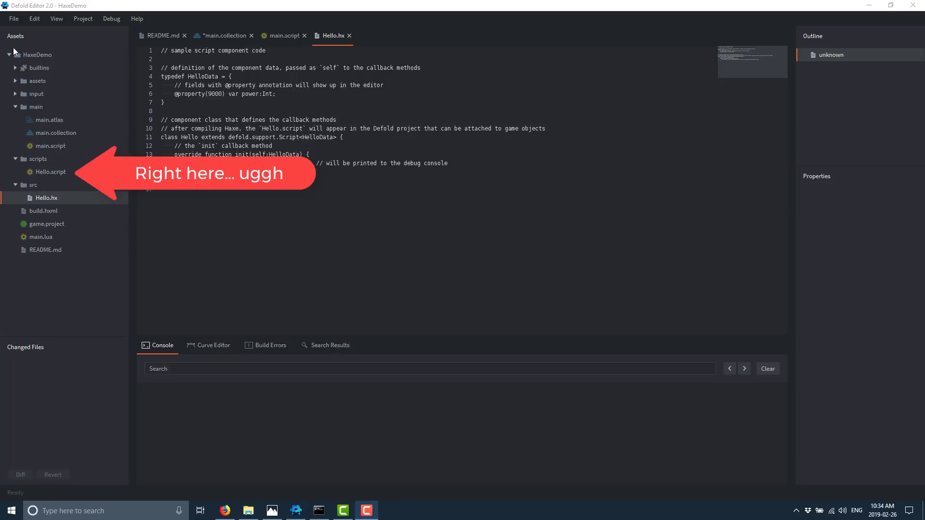
View Hello.script's generated Lua glue code, check the Command Prompt build output, and return.
click(38, 159)
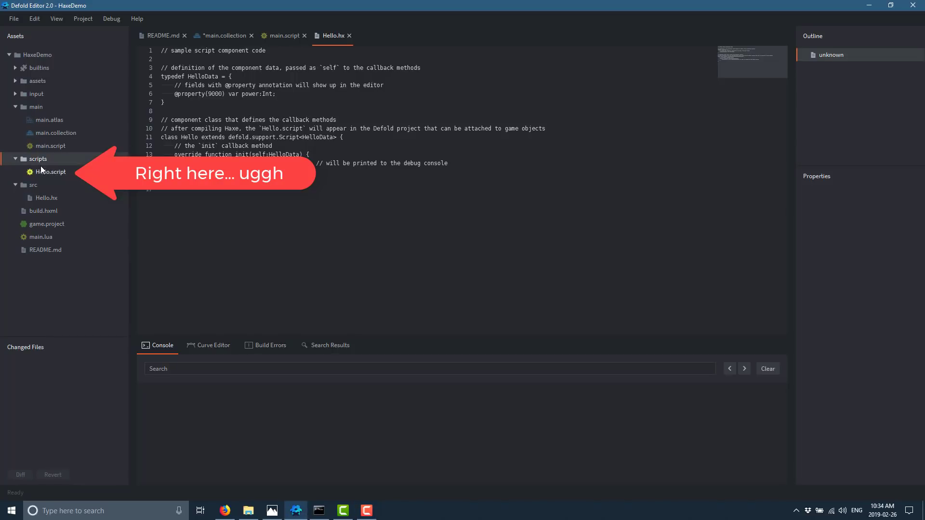
double_click(50, 172)
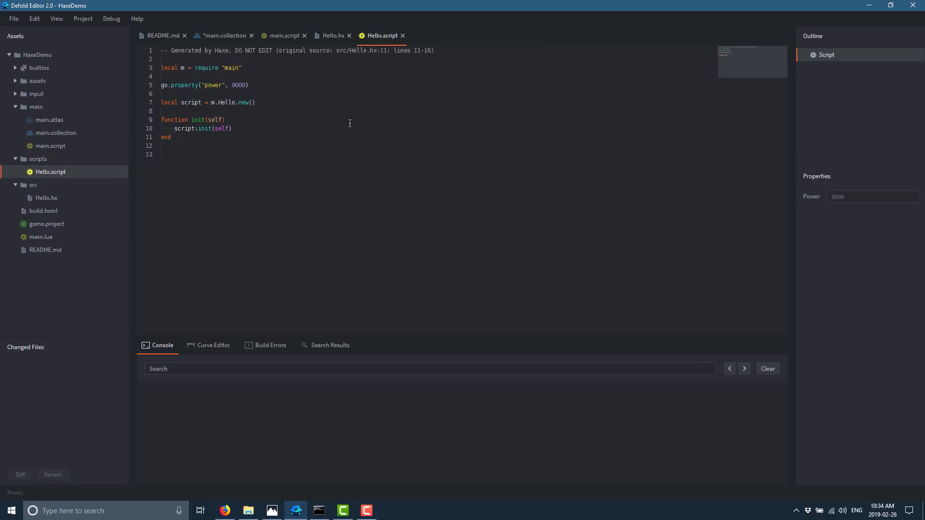
mouse_move(344, 119)
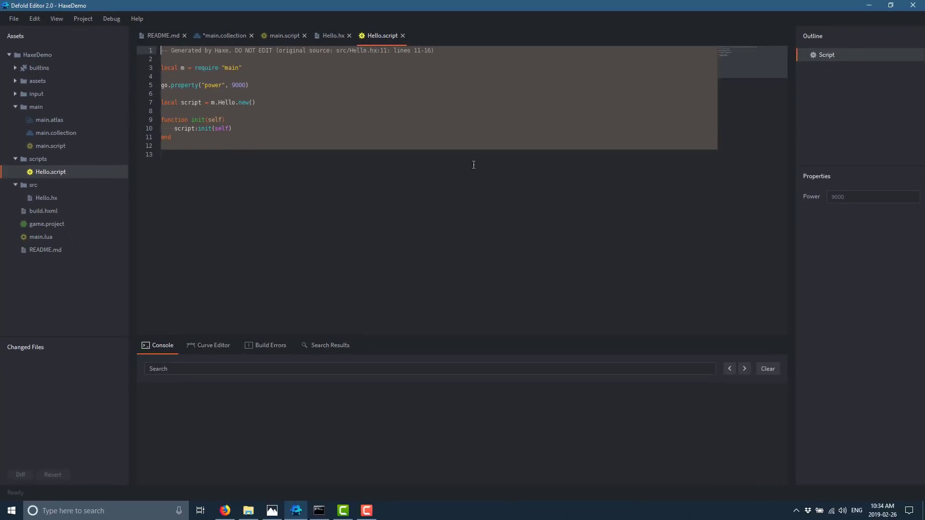
mouse_move(318, 510)
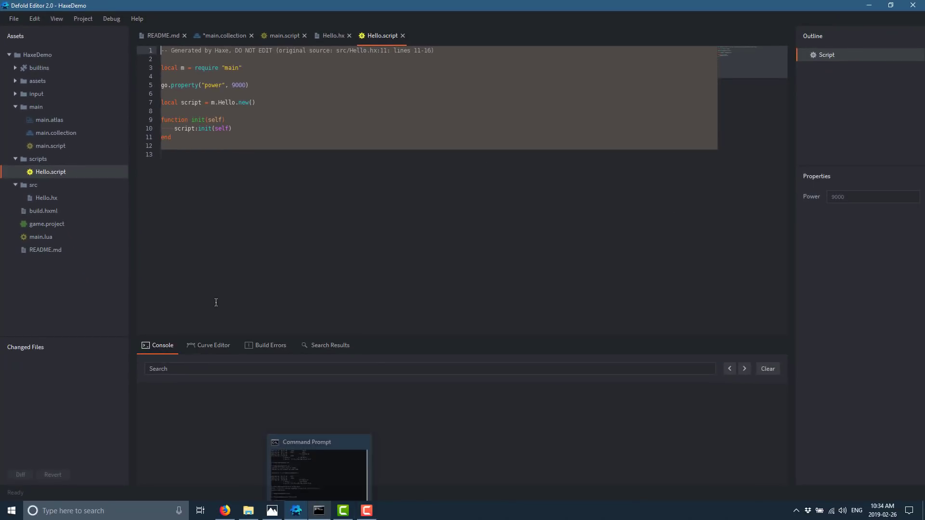
mouse_move(315, 468)
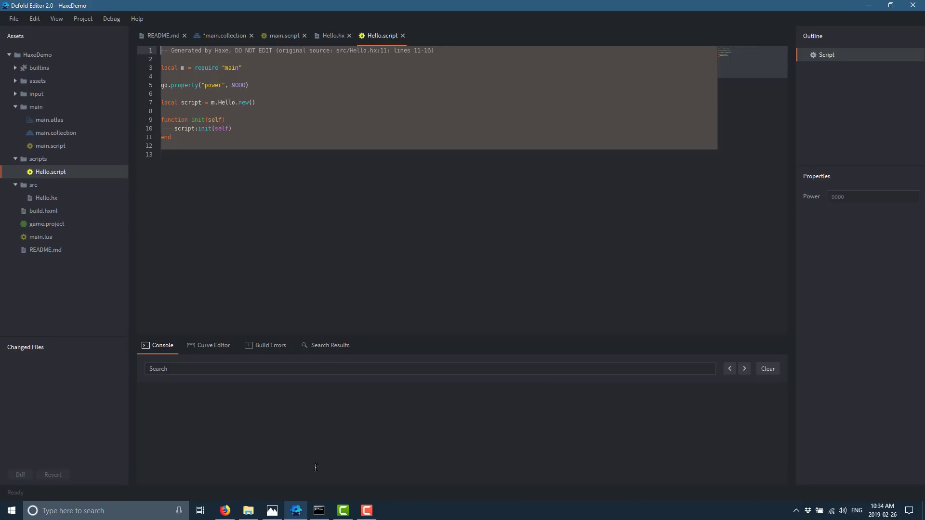
click(319, 510)
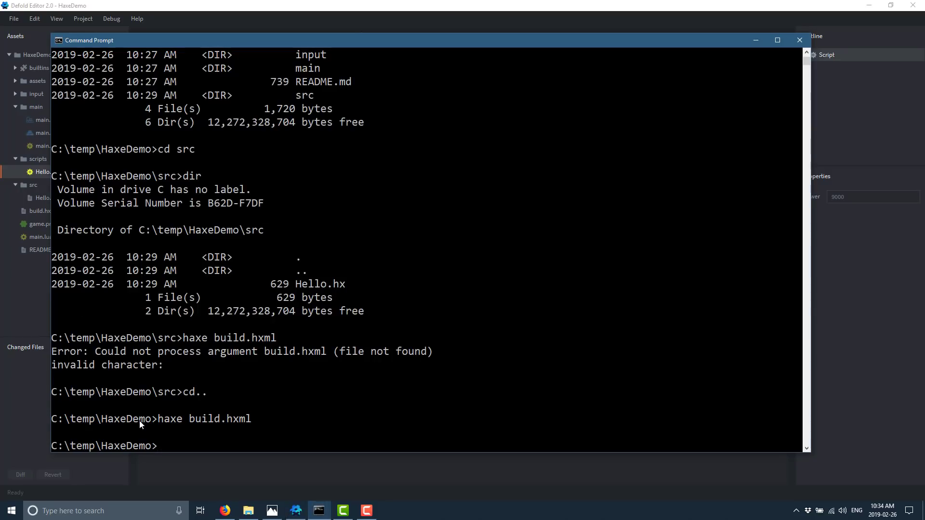
mouse_move(193, 301)
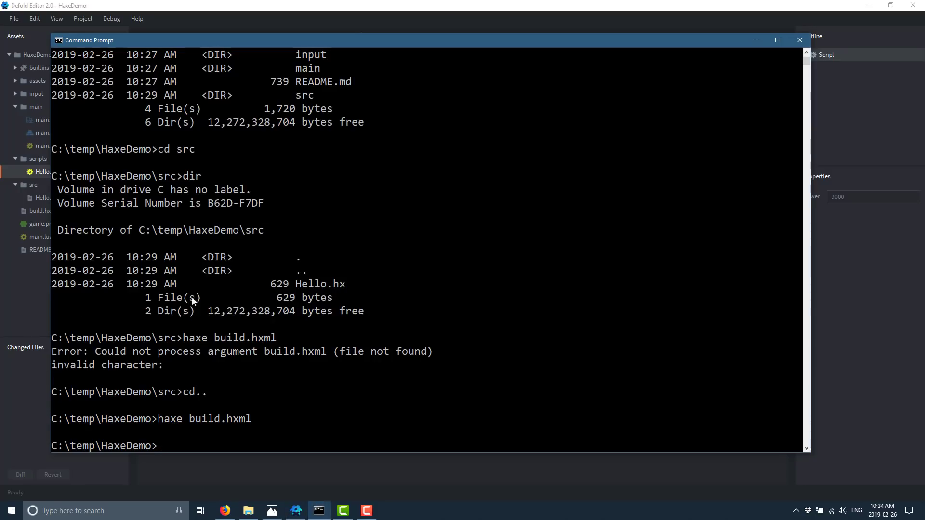
click(83, 19)
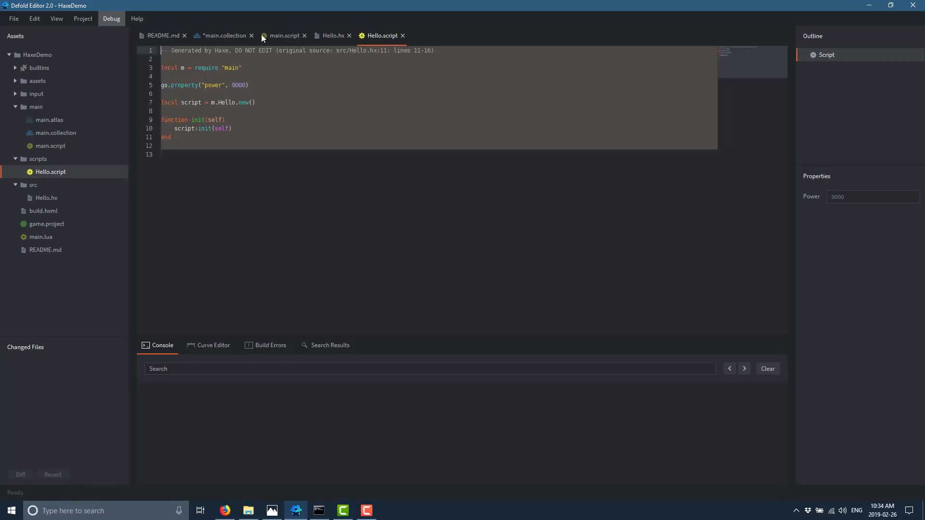
click(136, 18)
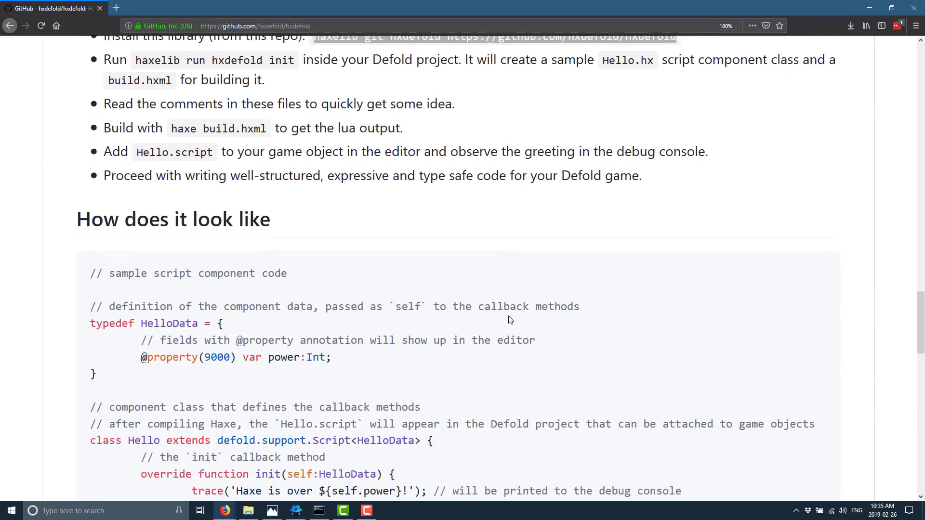
Scroll the hxdefold README through the usage and glue-code sections to Documentation.
scroll(down, 3)
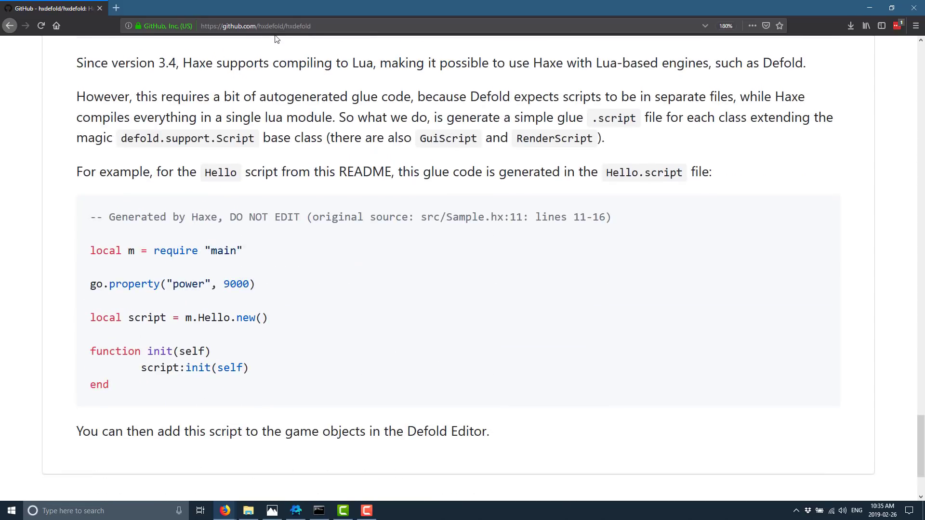
scroll(down, 3)
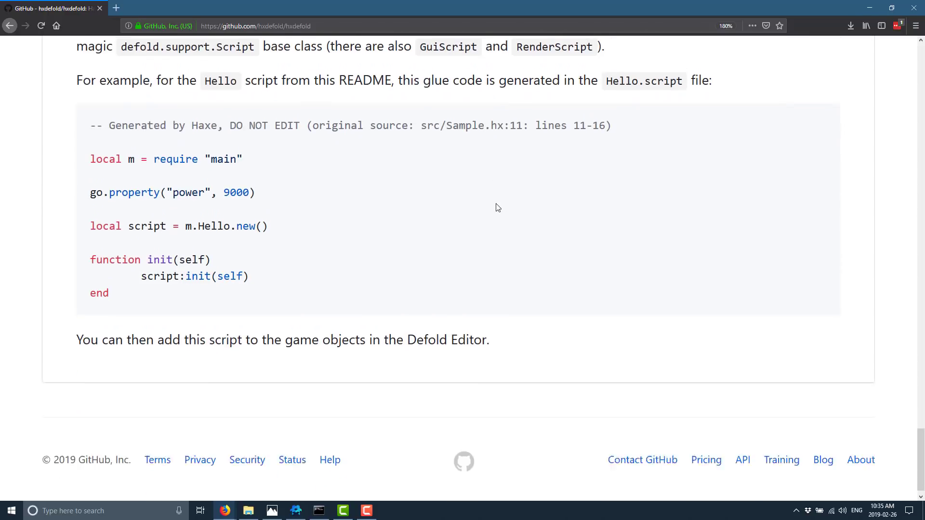
scroll(up, 3)
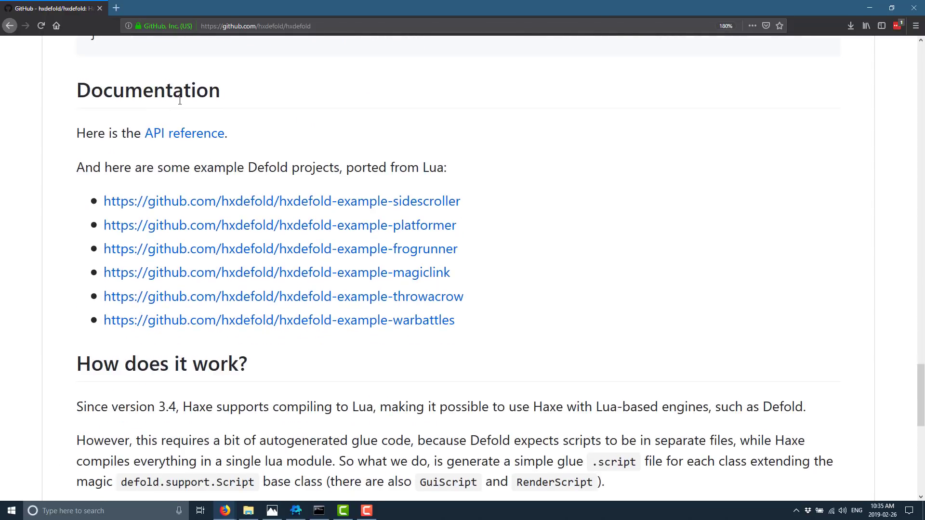
Open the API reference in a new tab and view the Defold module documentation page.
click(184, 133)
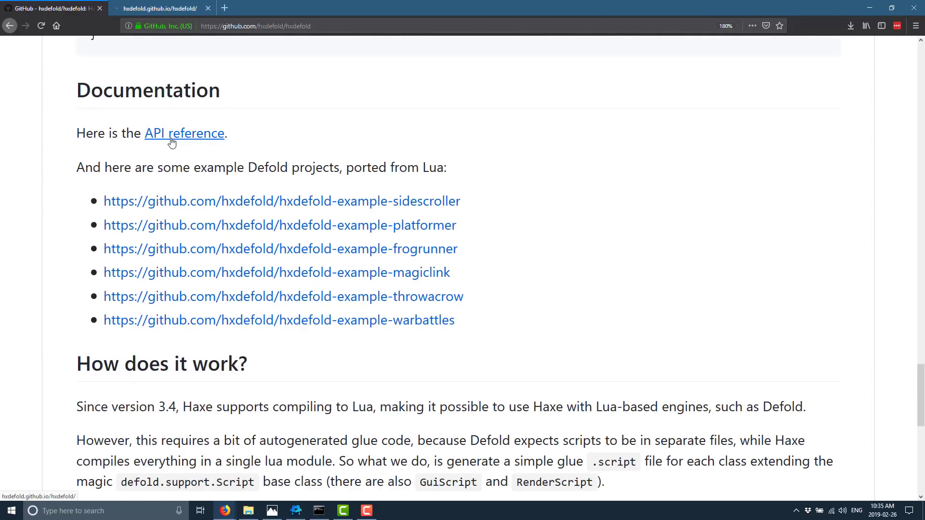
click(184, 133)
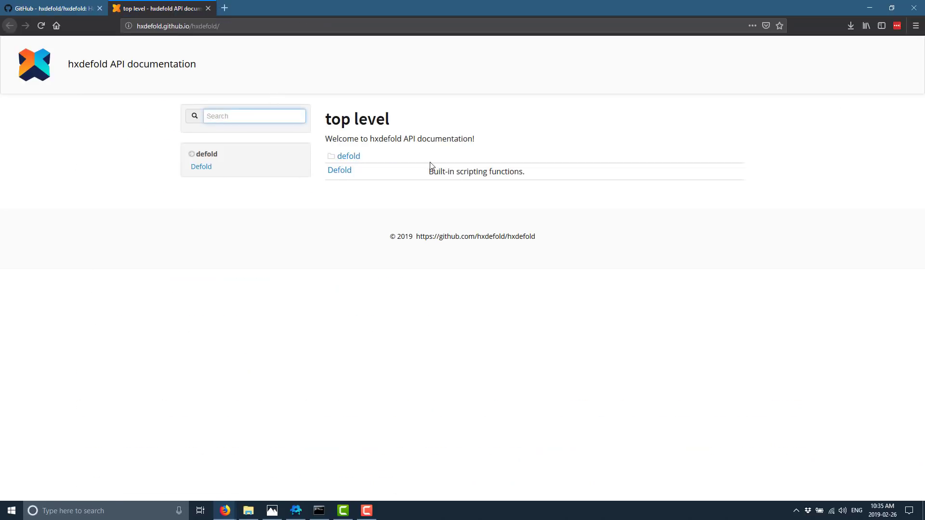
click(339, 170)
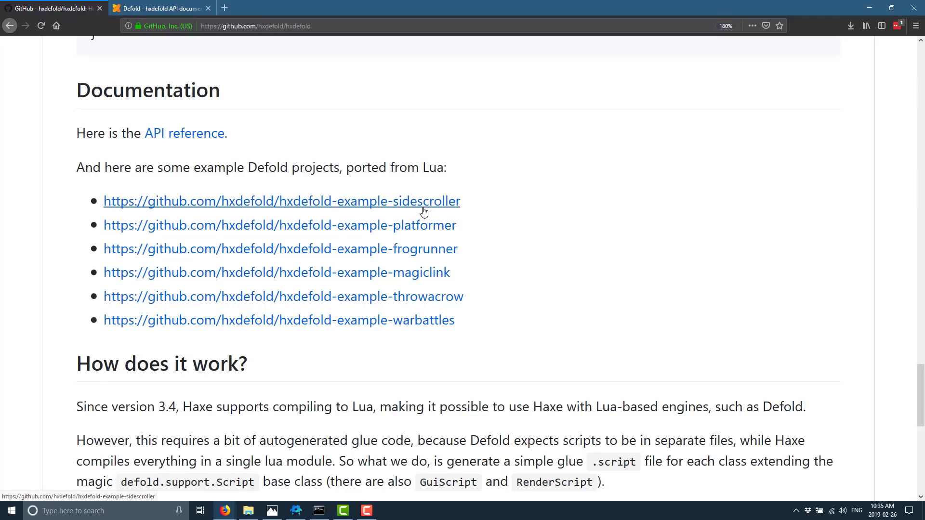
mouse_move(433, 226)
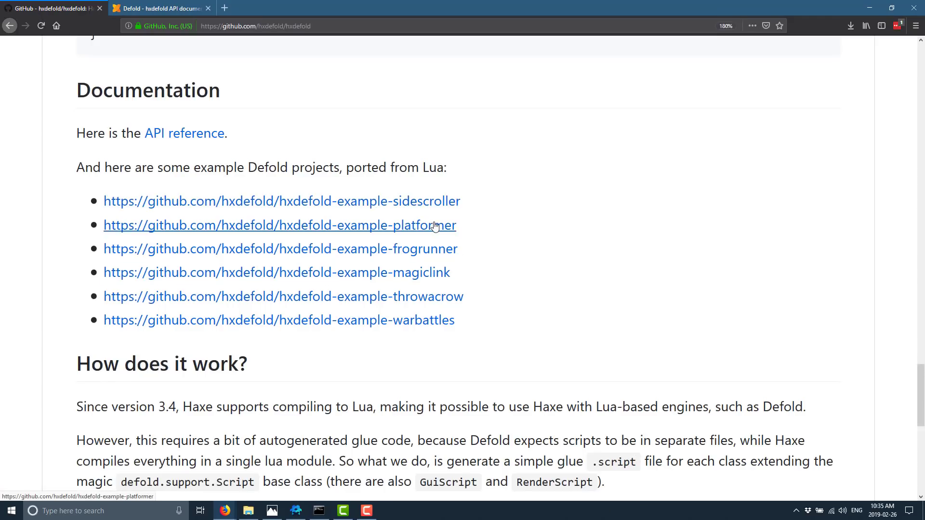
Browse the hxdefold-example-platformer repo into src/platformer and read Main.hx.
click(279, 225)
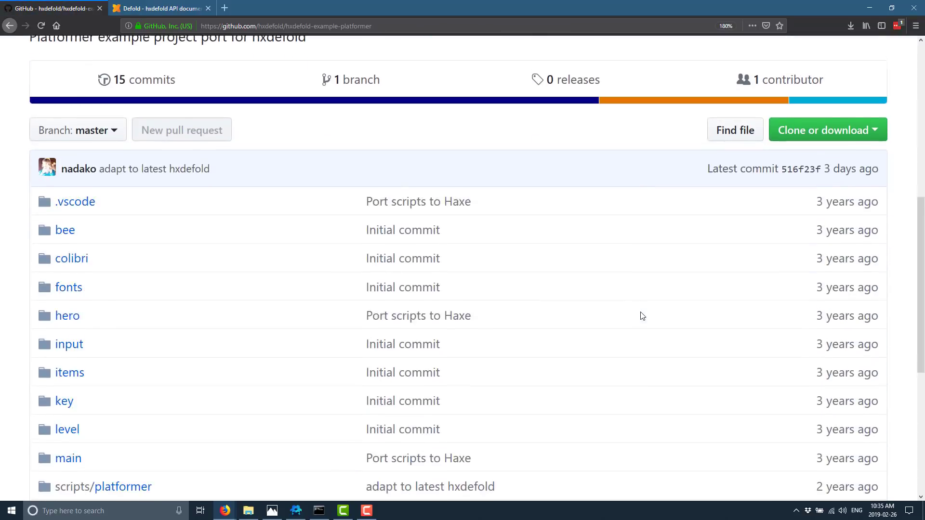
scroll(down, 3)
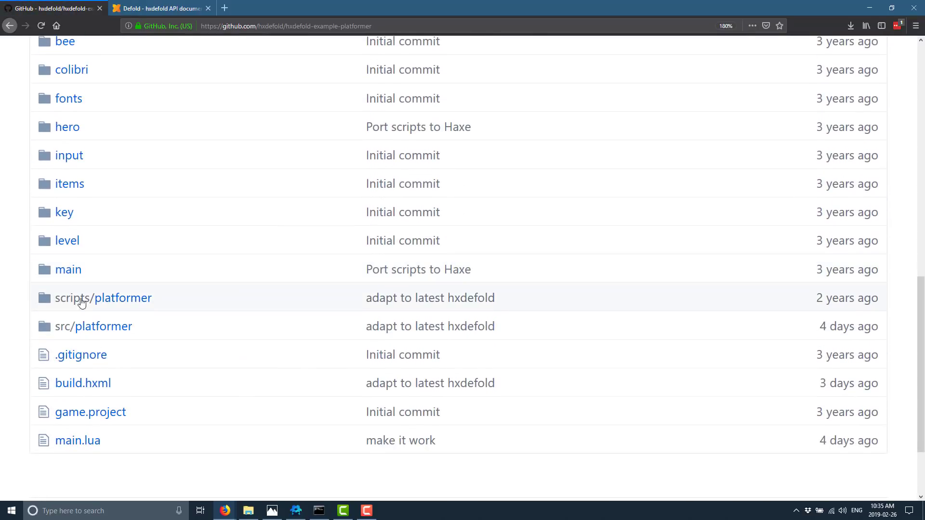
click(103, 326)
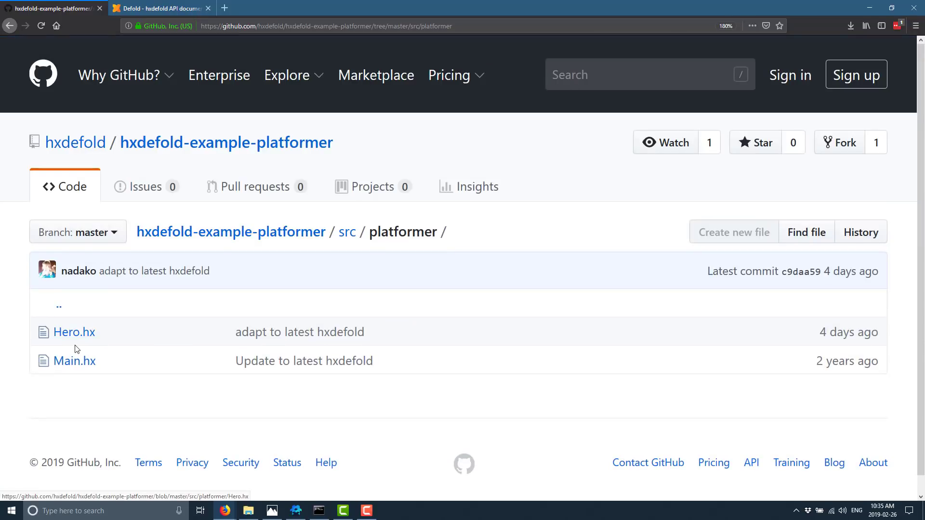
click(74, 361)
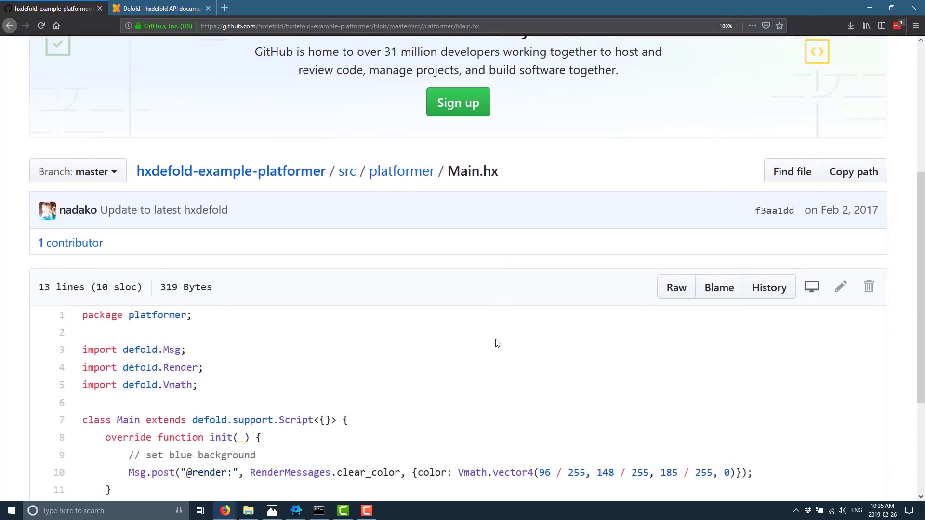
Back in src/platformer, read through the Hero.hx Haxe script.
click(402, 171)
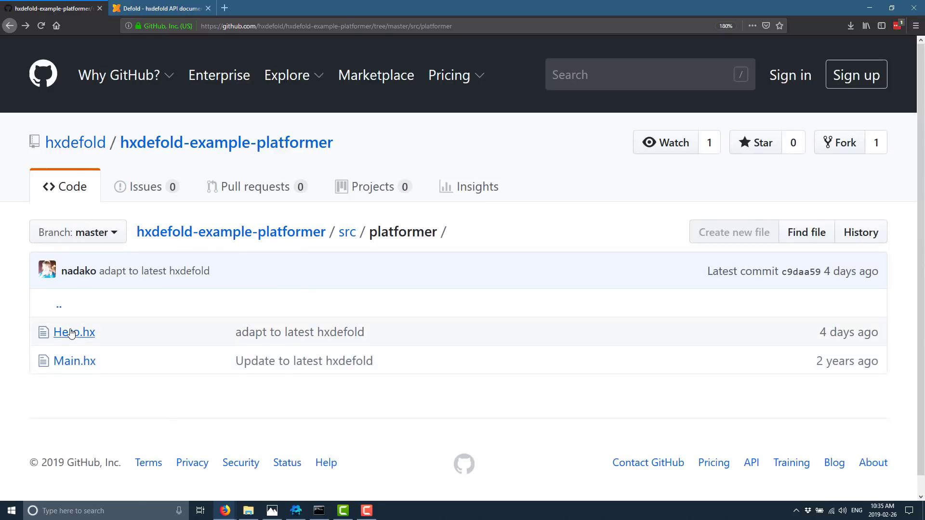
click(74, 331)
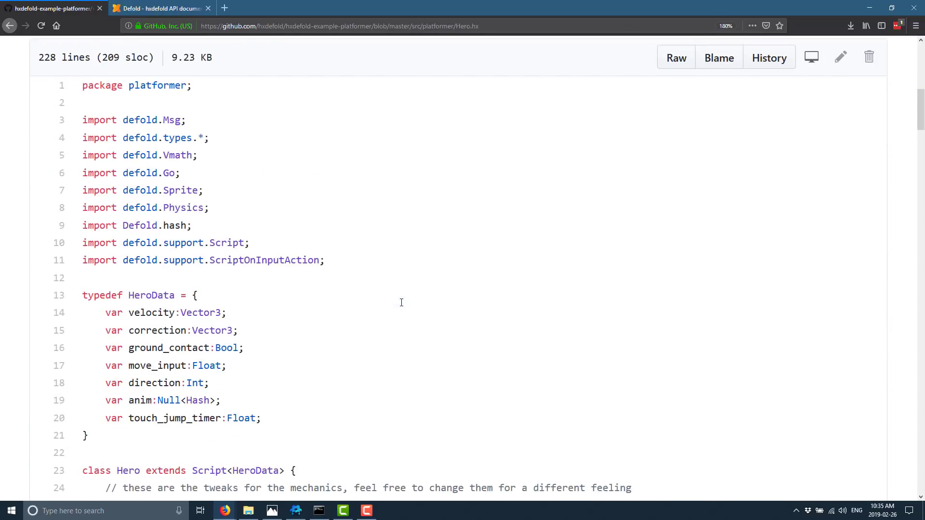
scroll(down, 3)
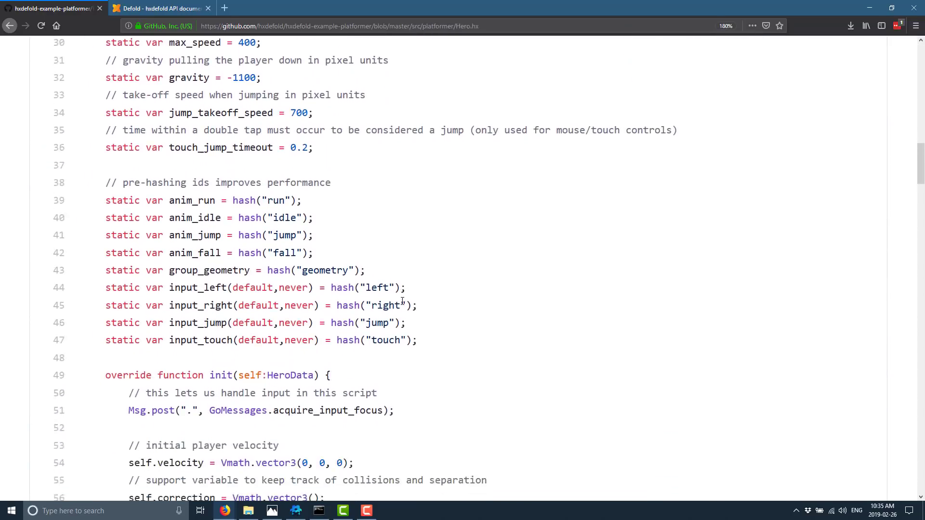
scroll(down, 3)
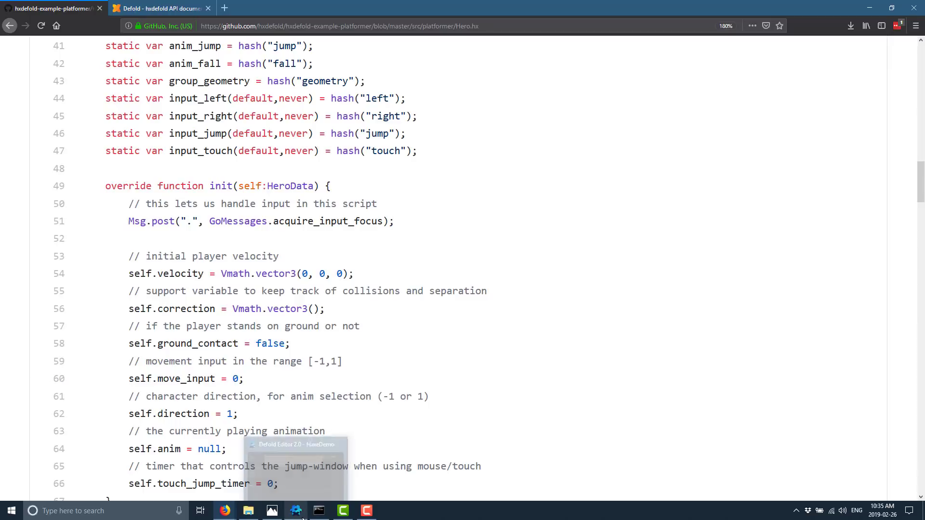
Bring the Defold editor with HaxeDemo's Hello.script back to the front.
click(295, 510)
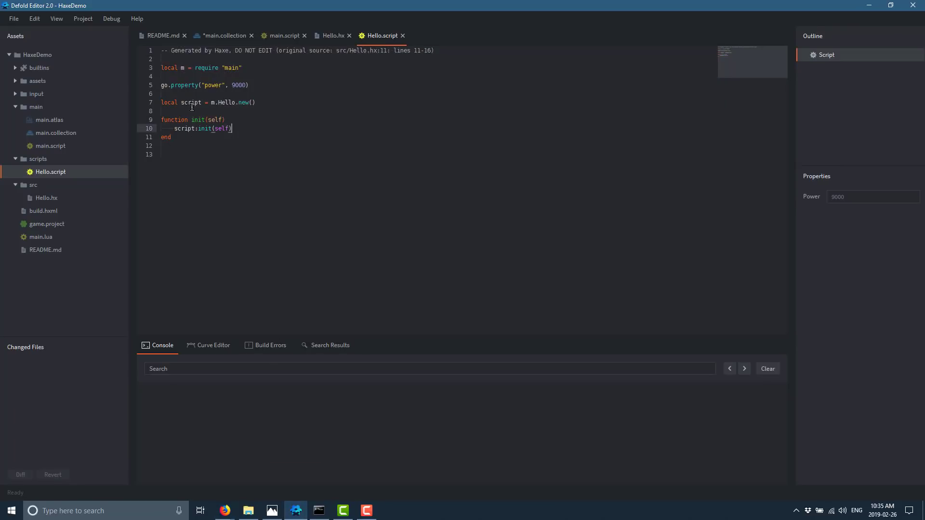
mouse_move(240, 155)
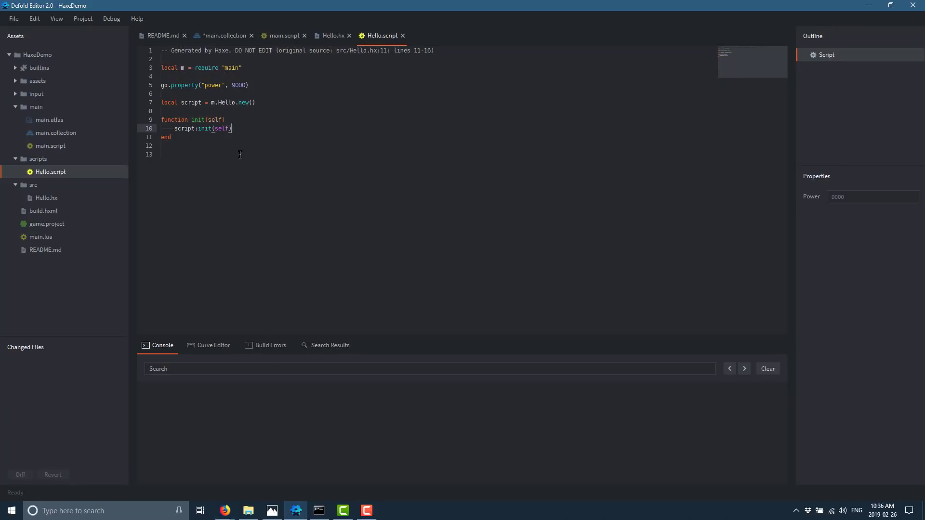